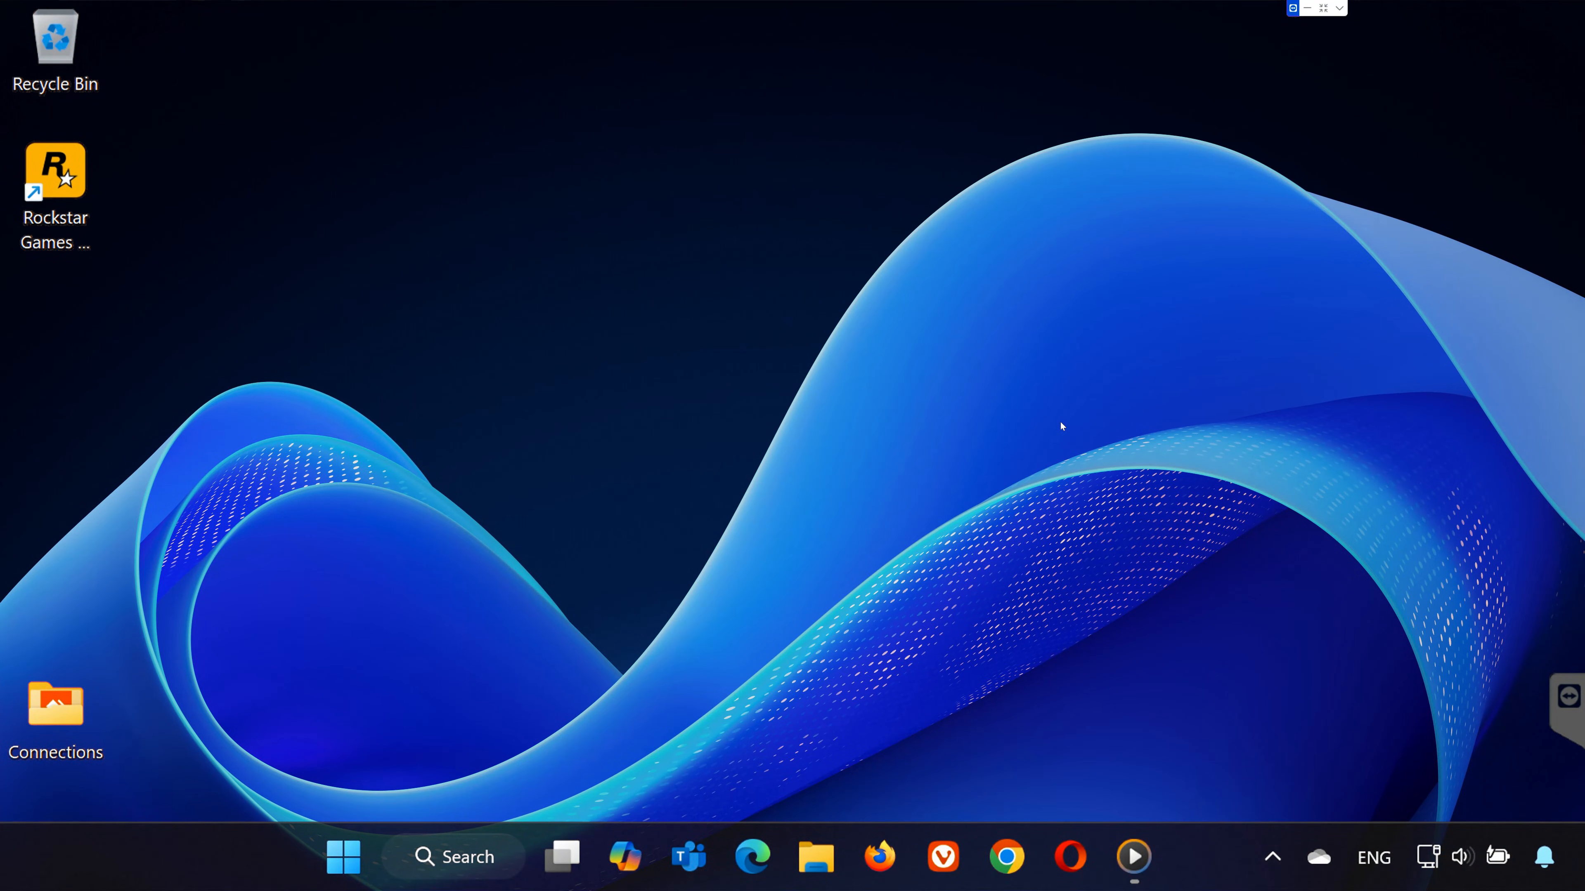
mouse_move(1137, 395)
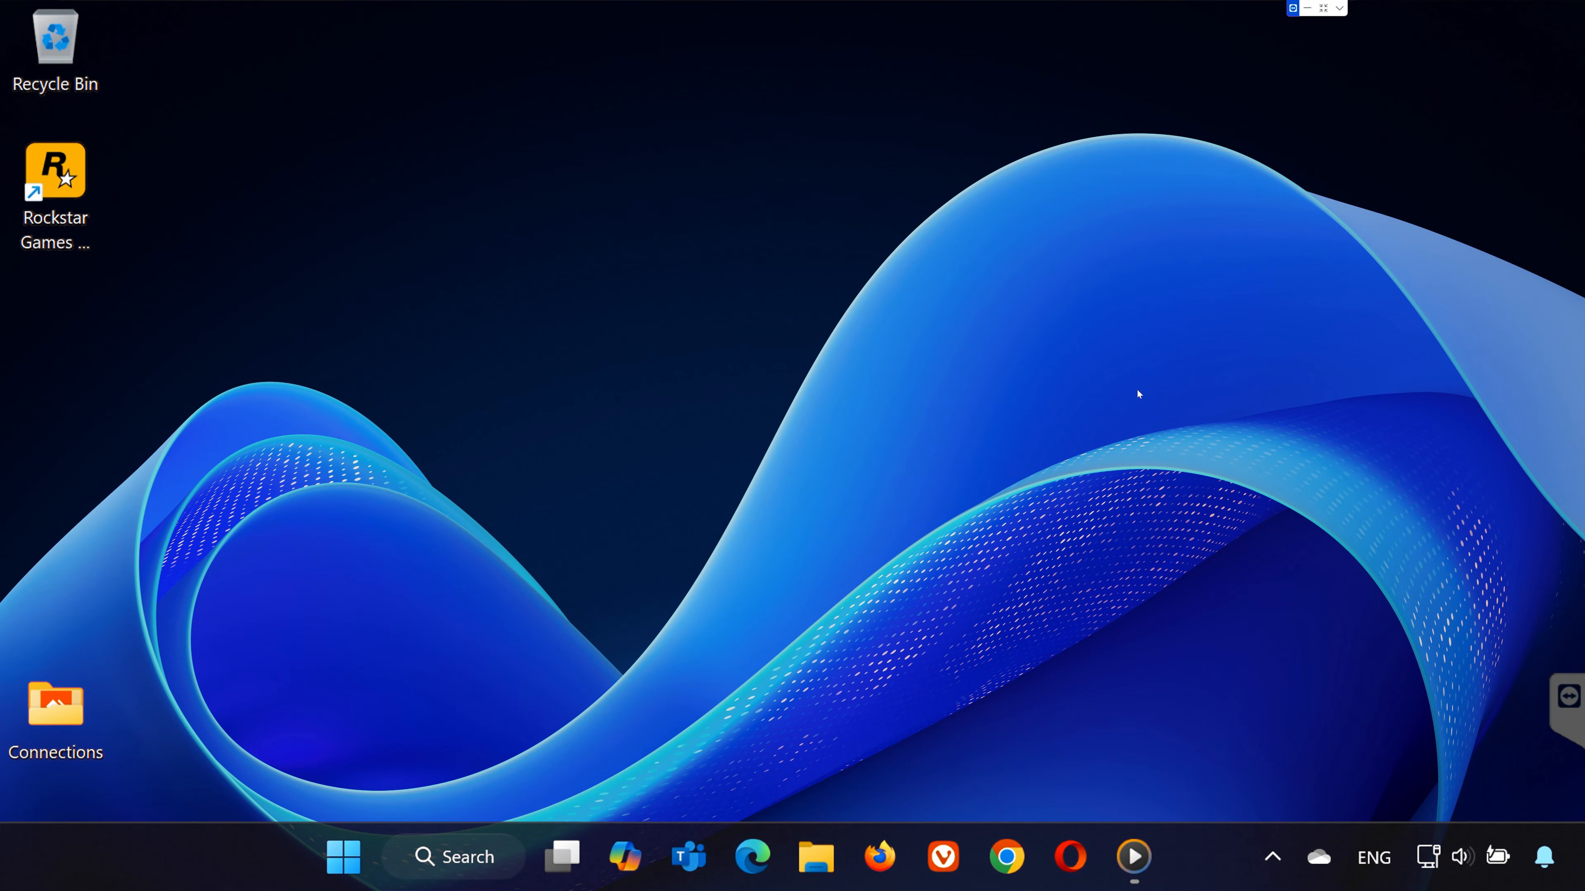
Step: Launch Windows Security from Start search and reach Virus & threat protection's Add or remove exclusions
left_click(343, 857)
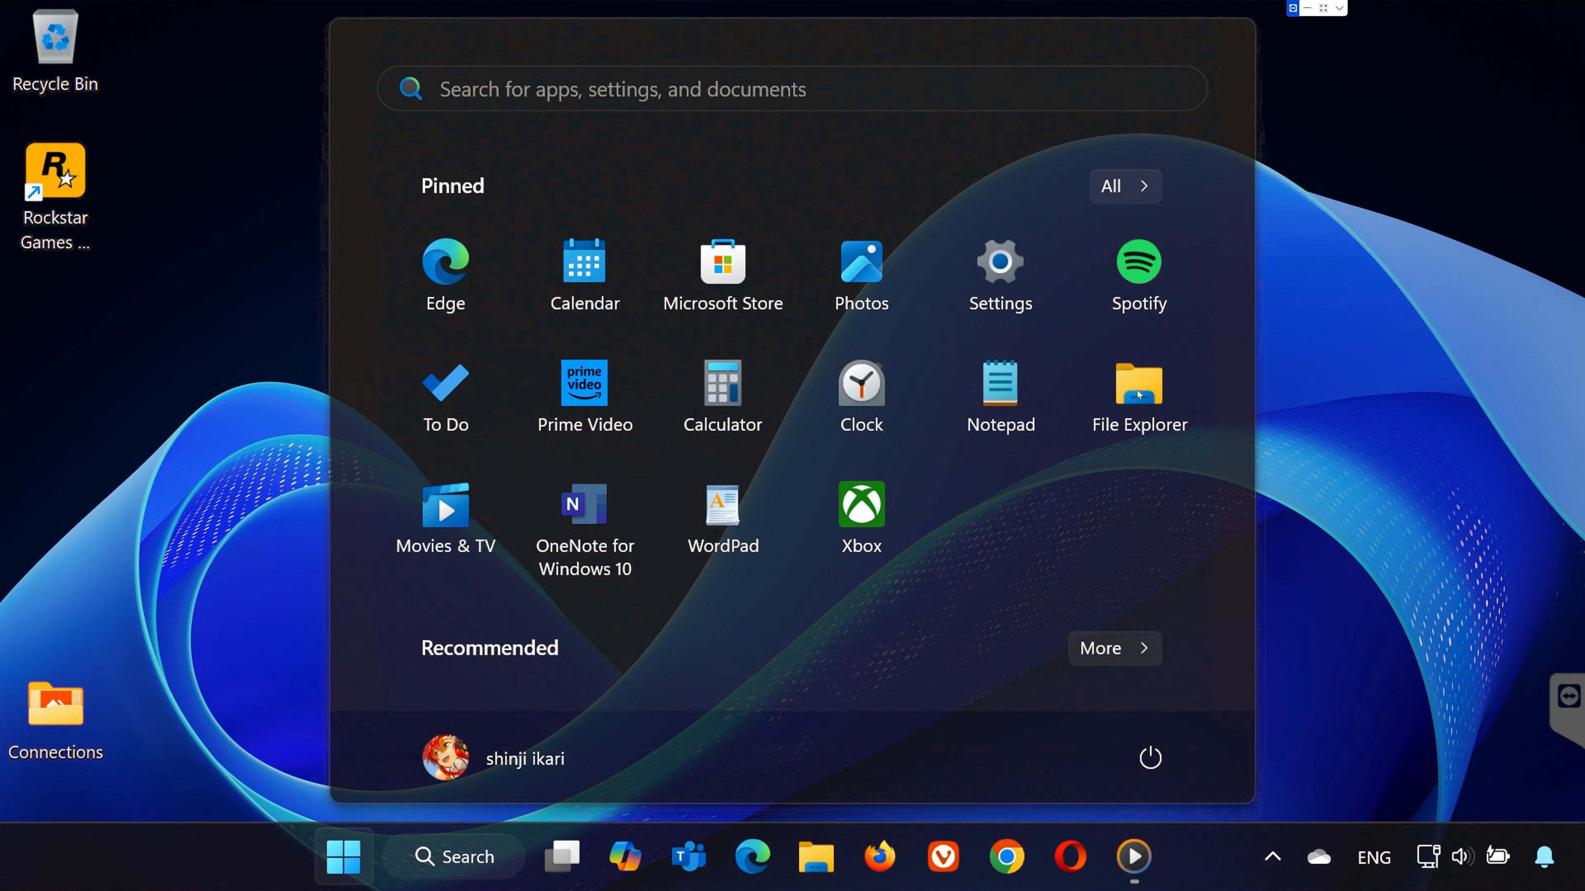
type("Windows Security")
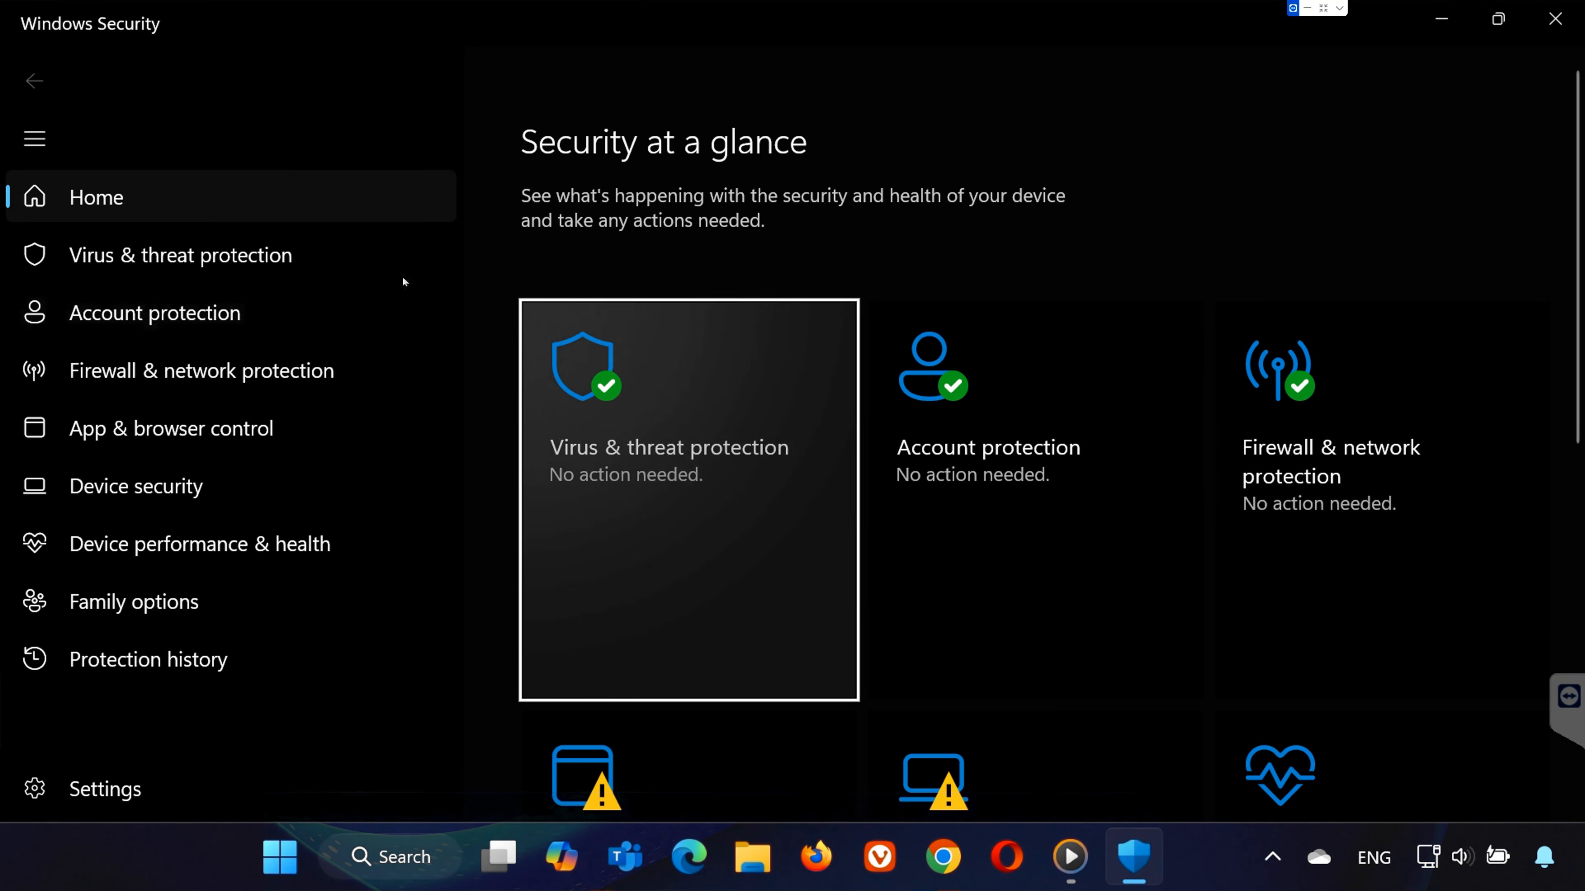
left_click(180, 255)
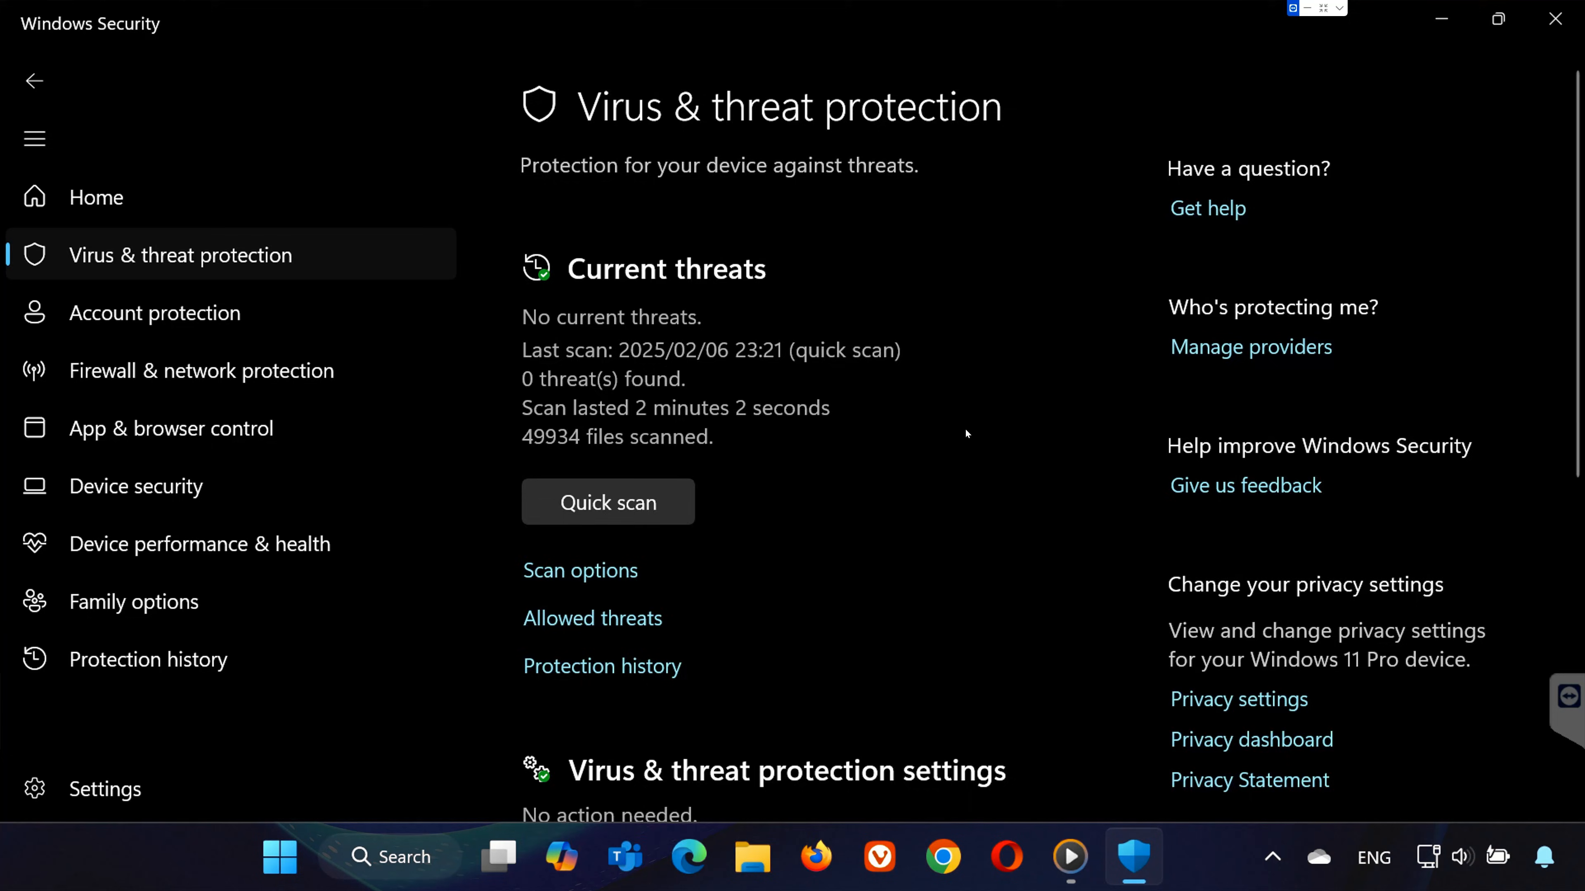
scroll("down", 3)
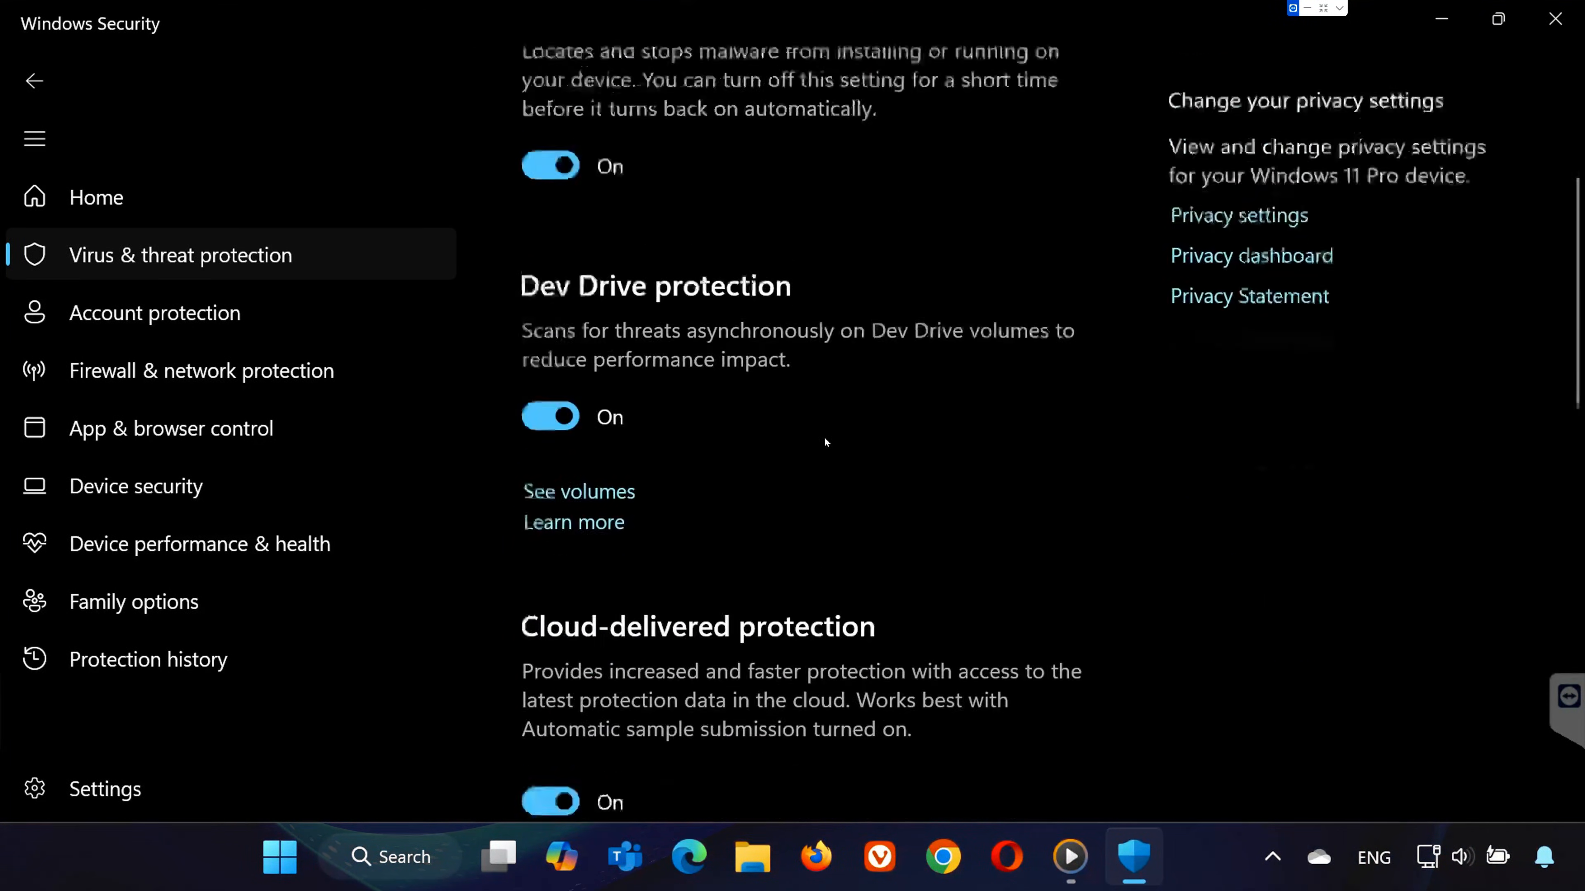
scroll("down", 3)
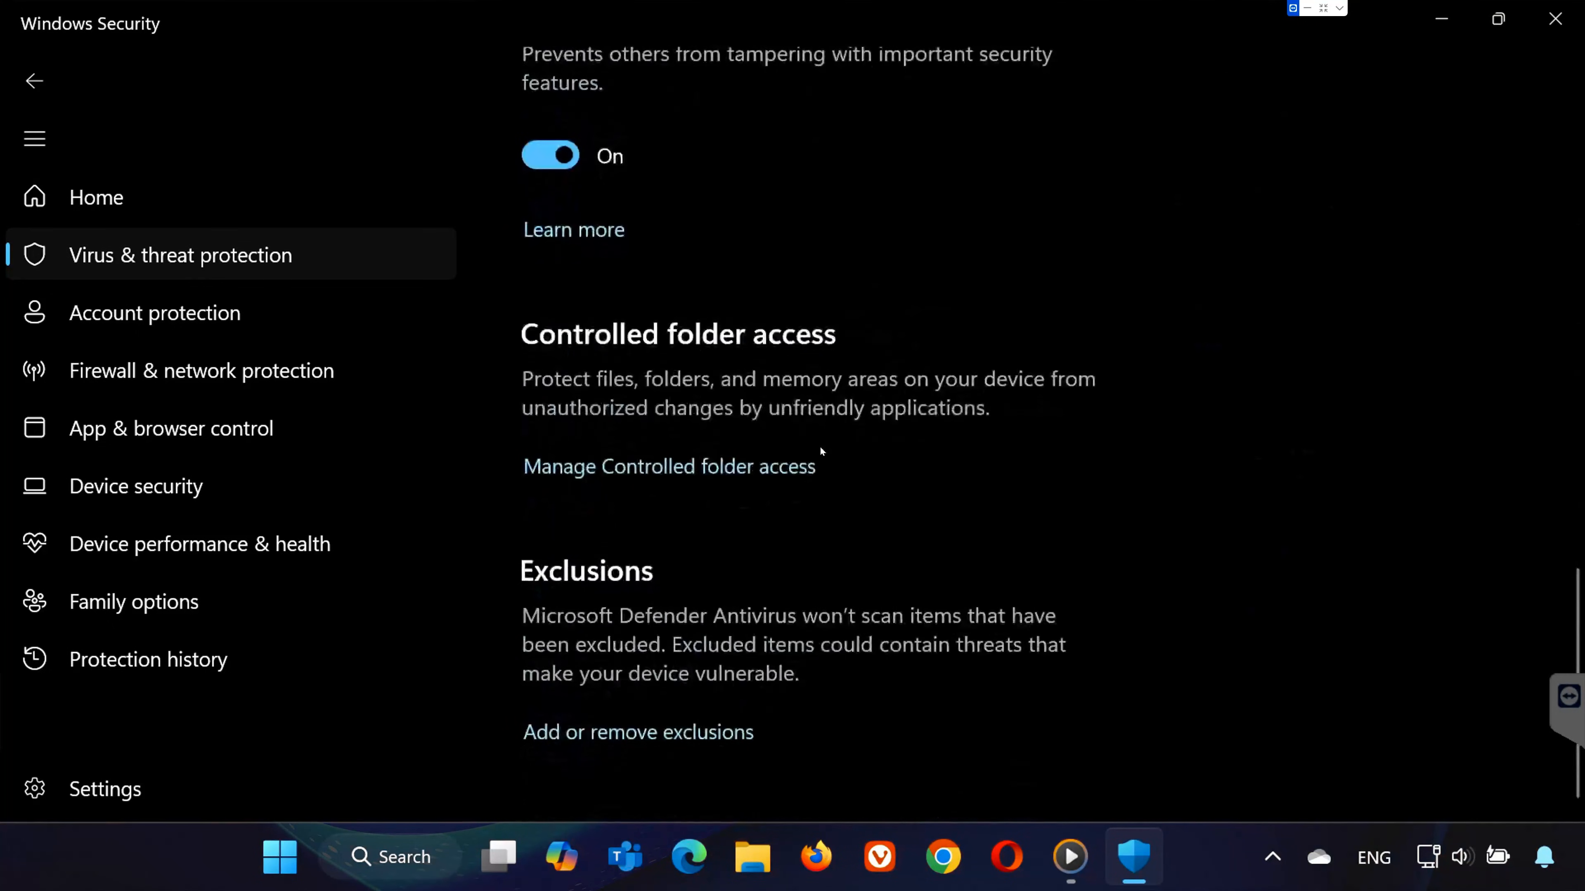
left_click(638, 732)
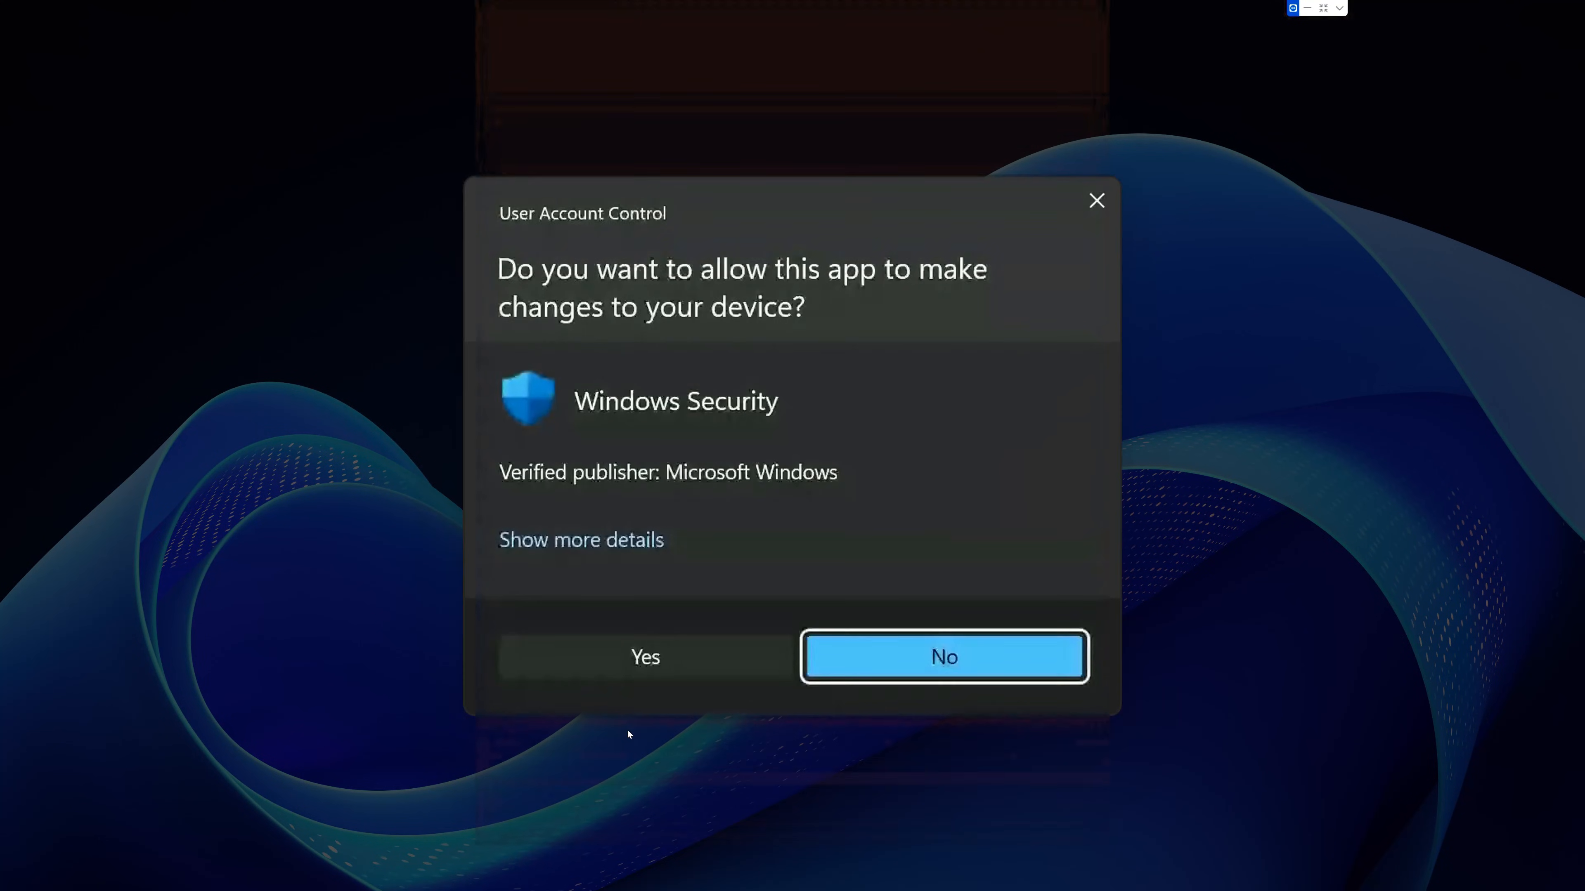
Step: Approve the UAC prompt and begin adding a folder exclusion to Defender
left_click(645, 657)
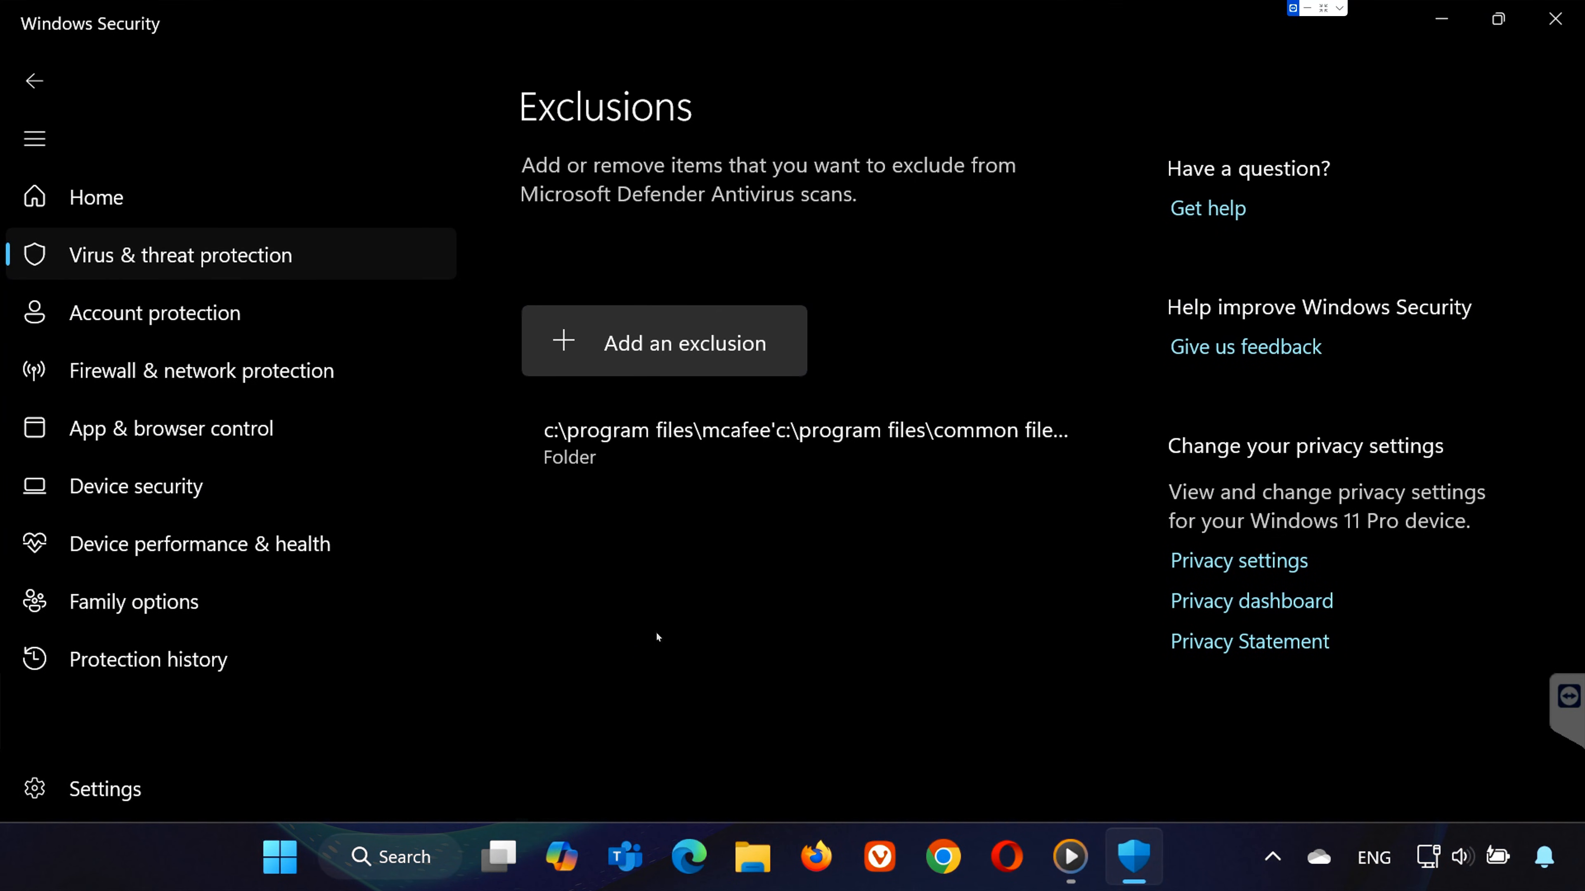
left_click(663, 341)
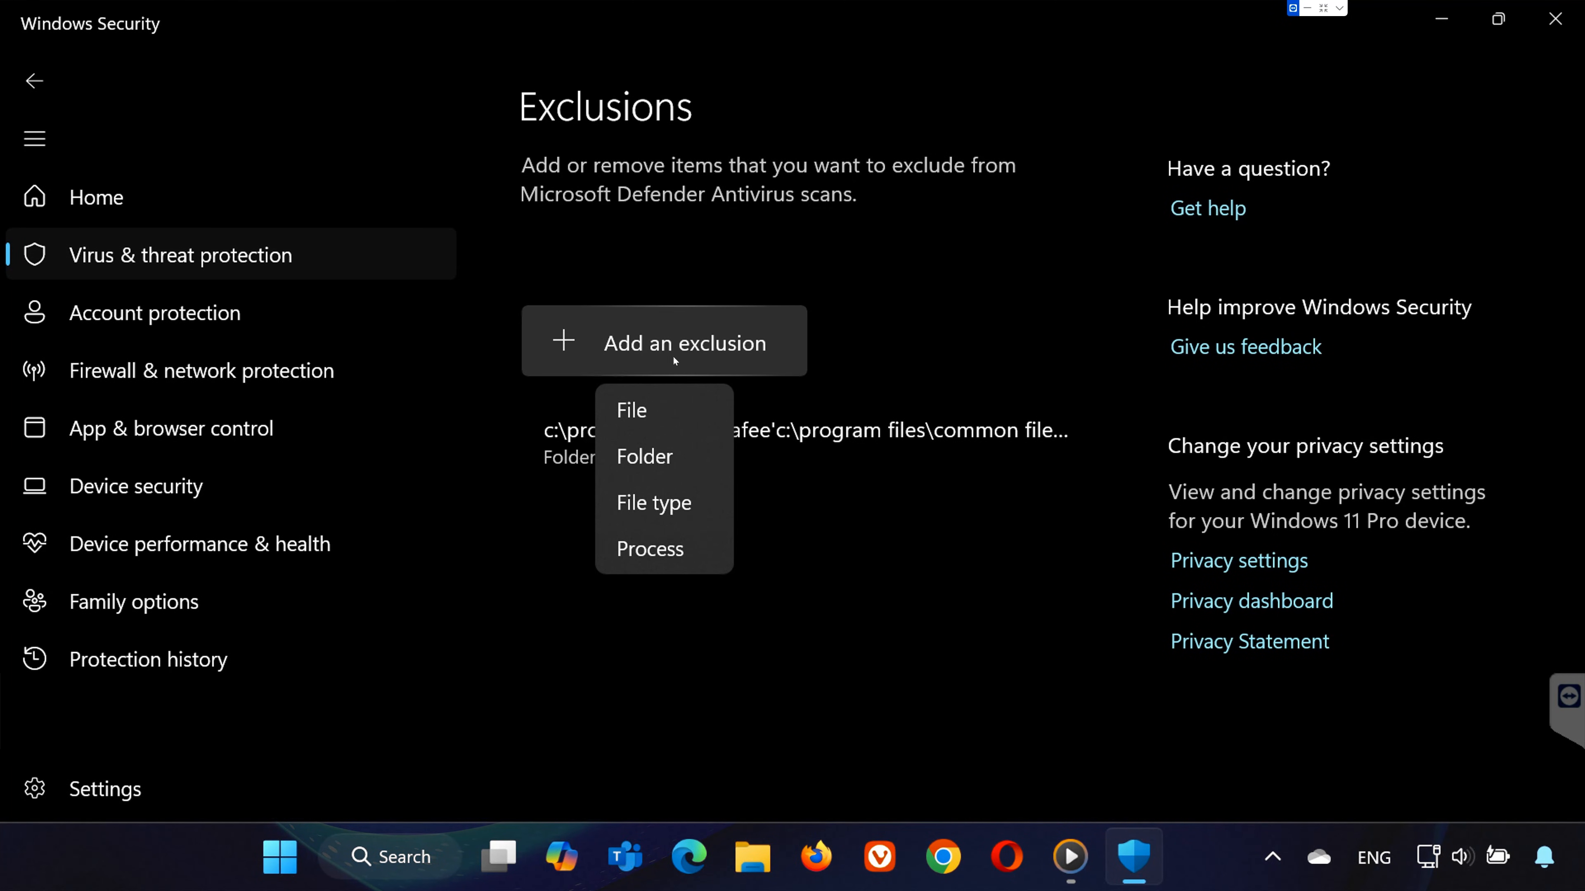
left_click(643, 455)
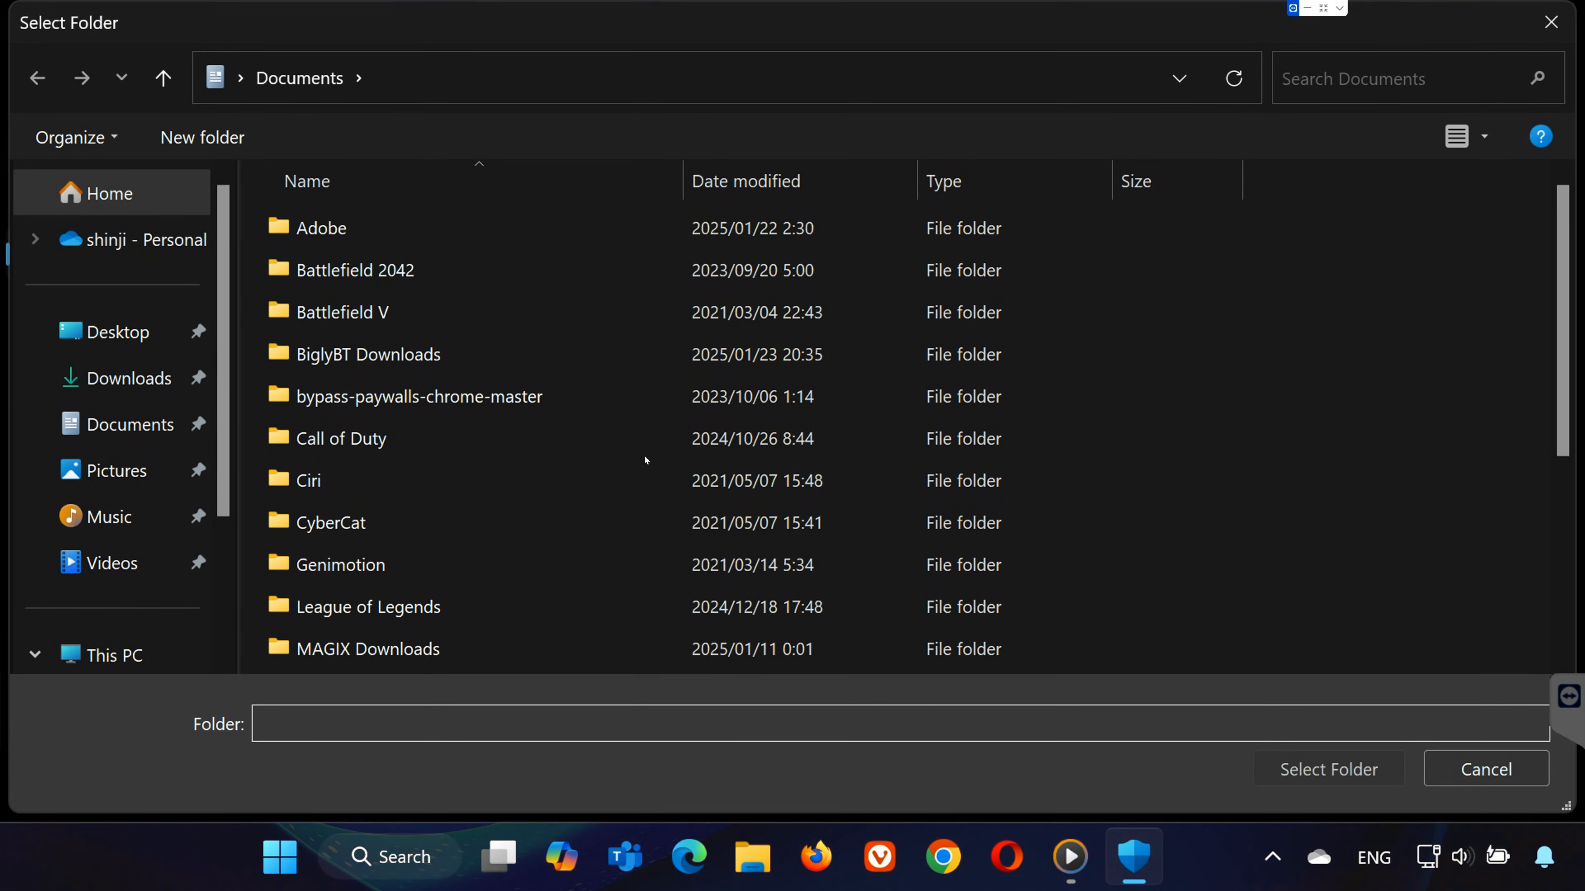
scroll("down", 3)
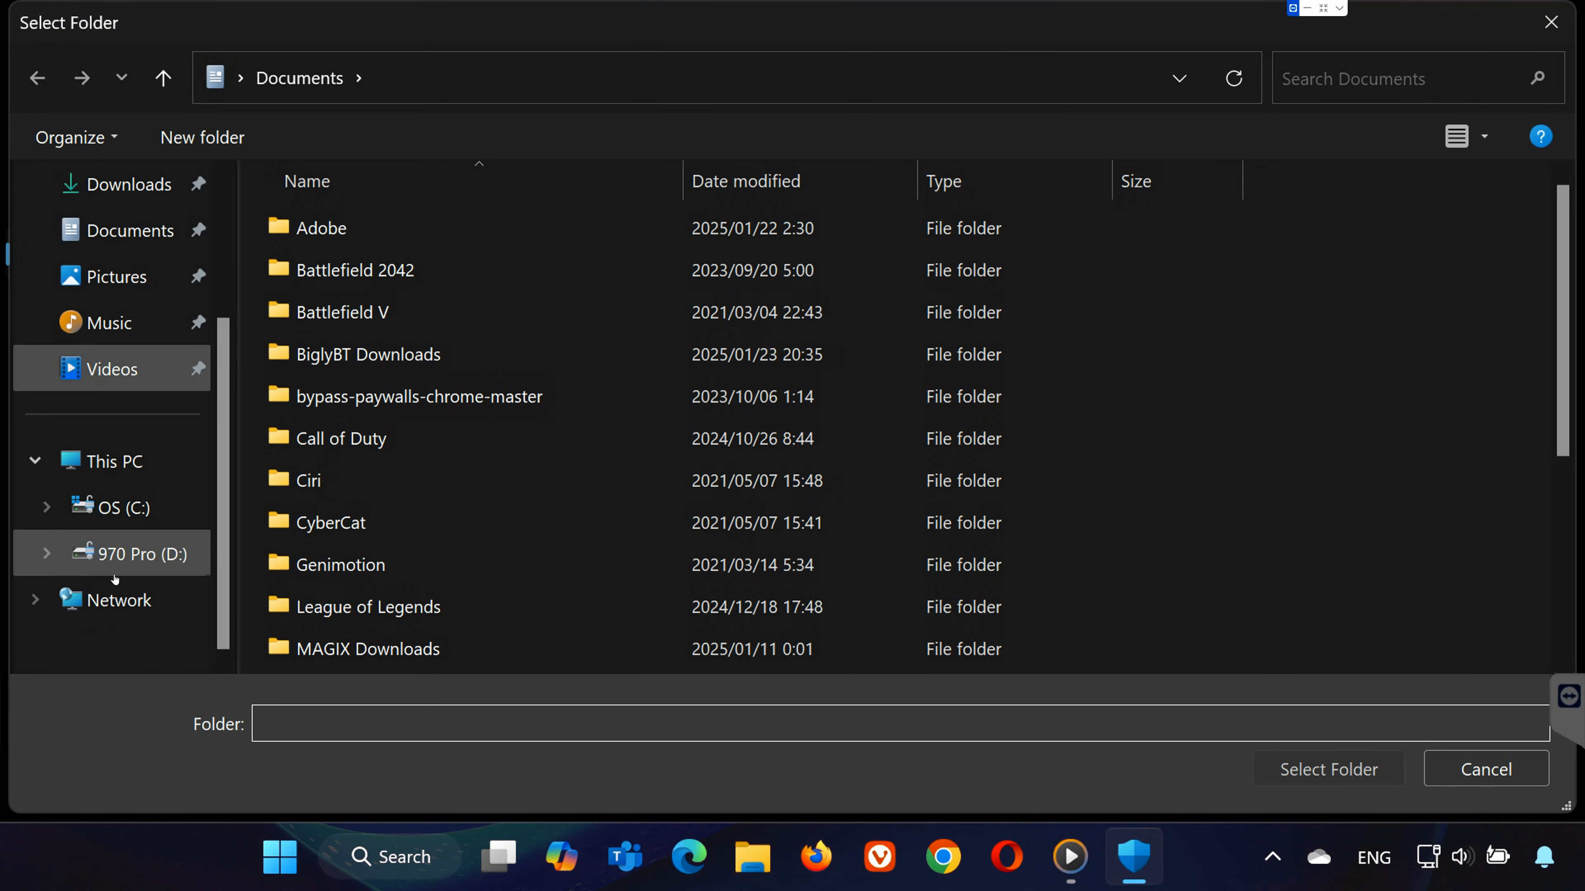
Step: Select C:\Program Files (x86)\Rockstar Games as the excluded folder
left_click(121, 507)
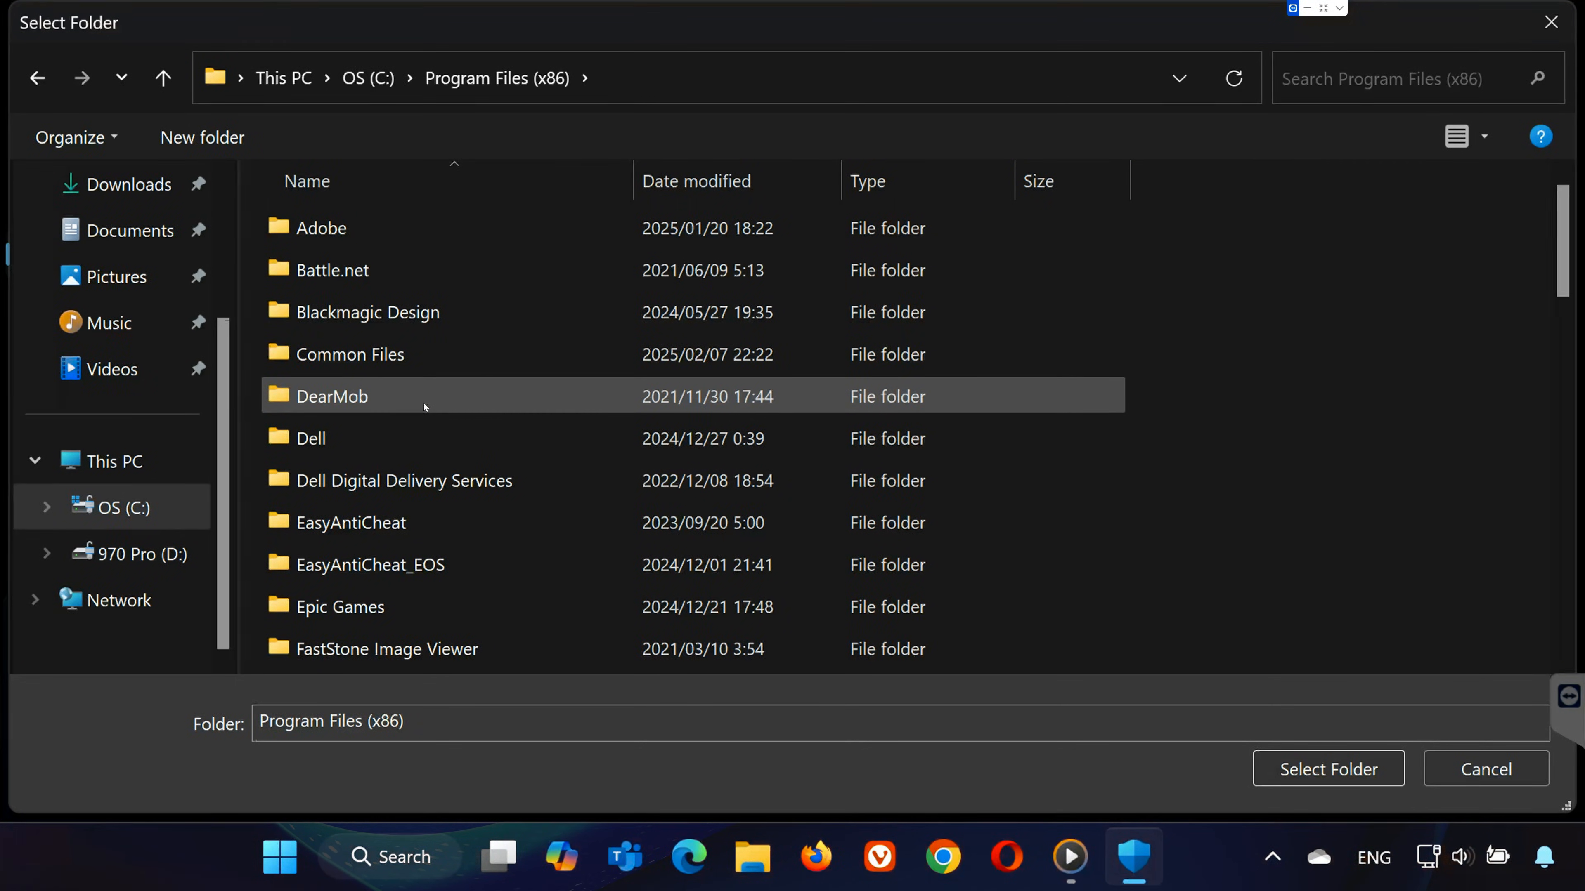
scroll("down", 3)
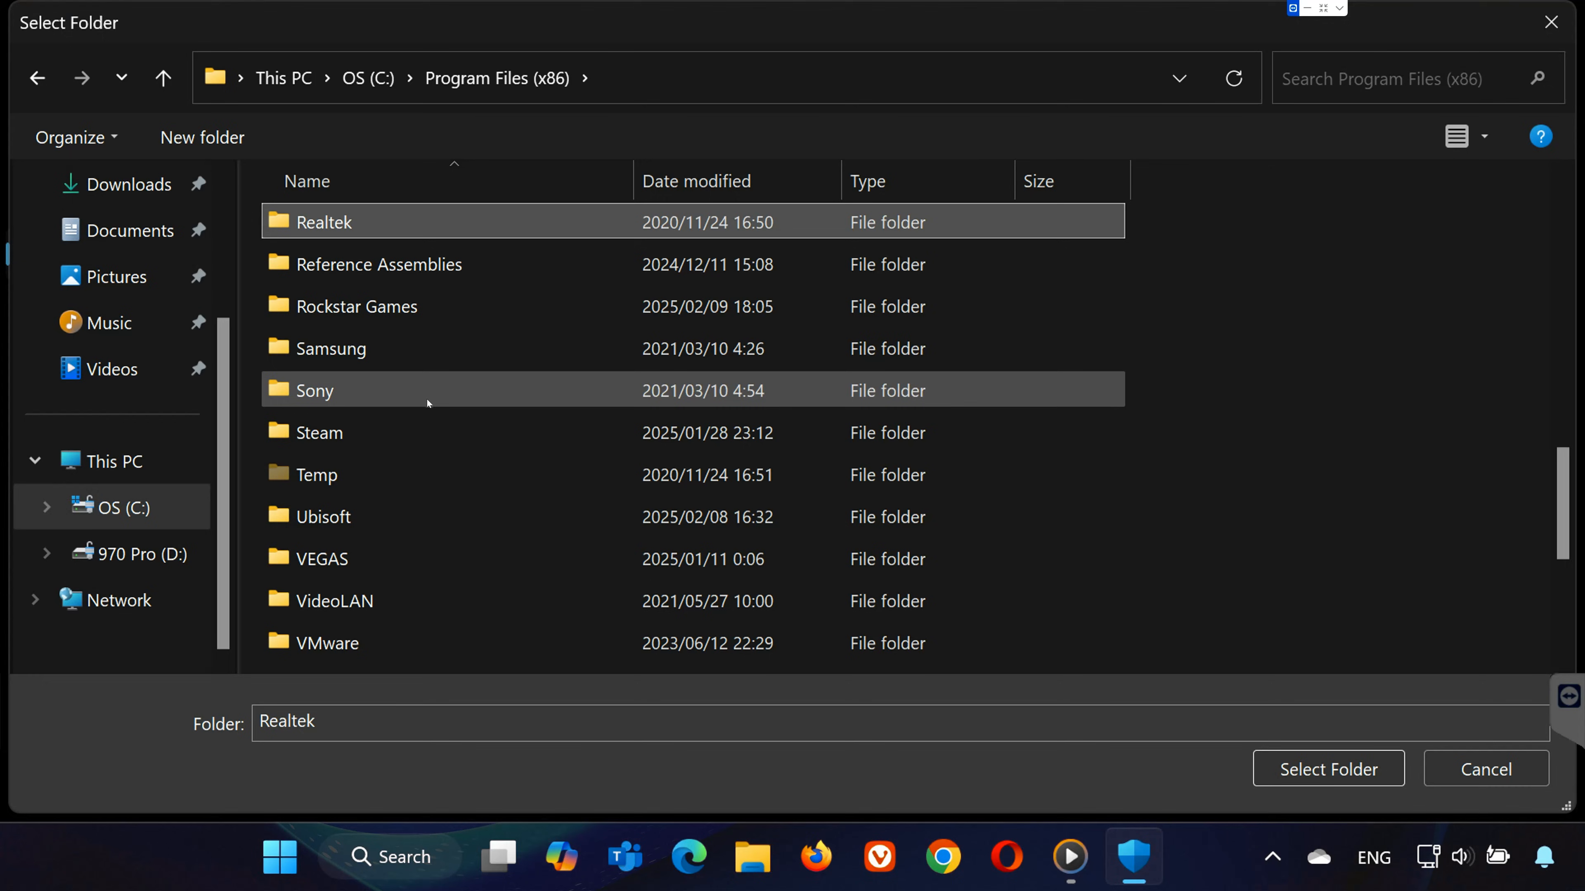
left_click(355, 307)
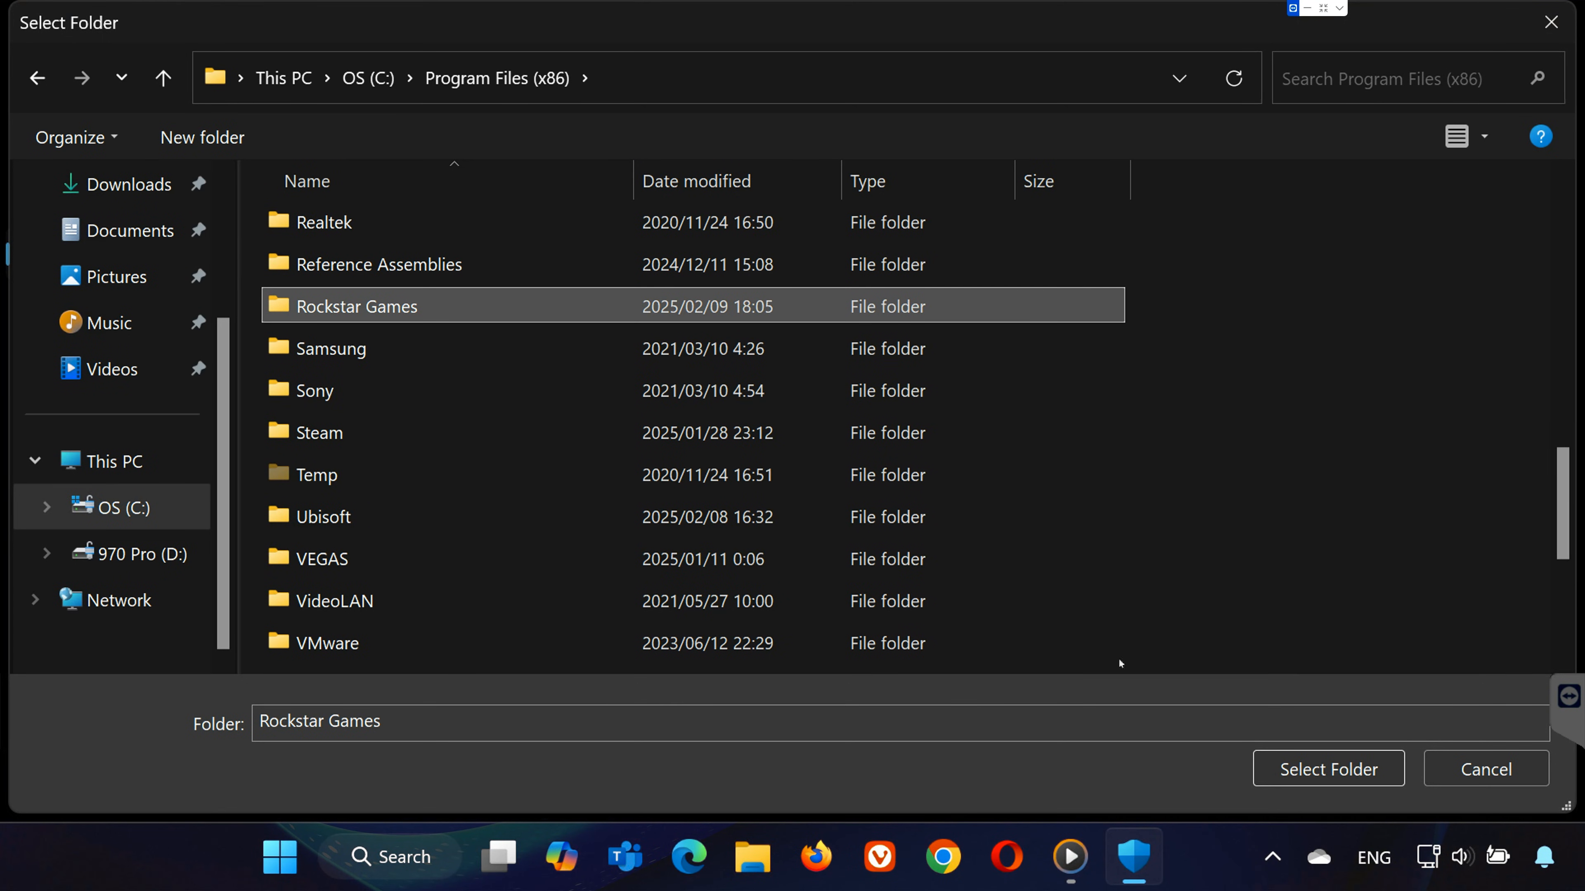
left_click(1327, 769)
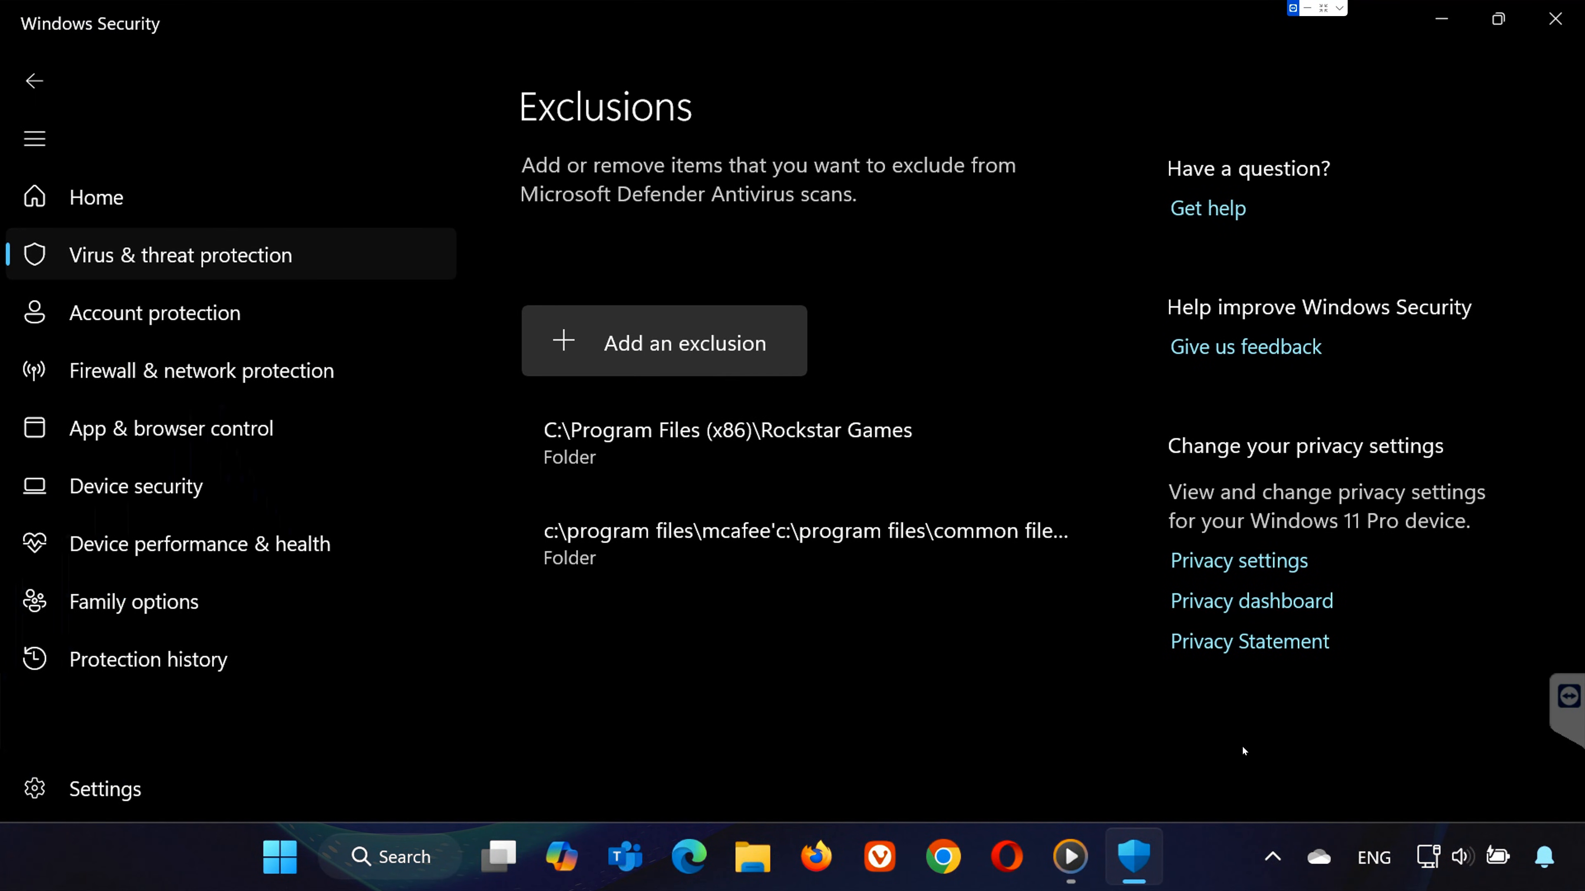
mouse_move(996, 626)
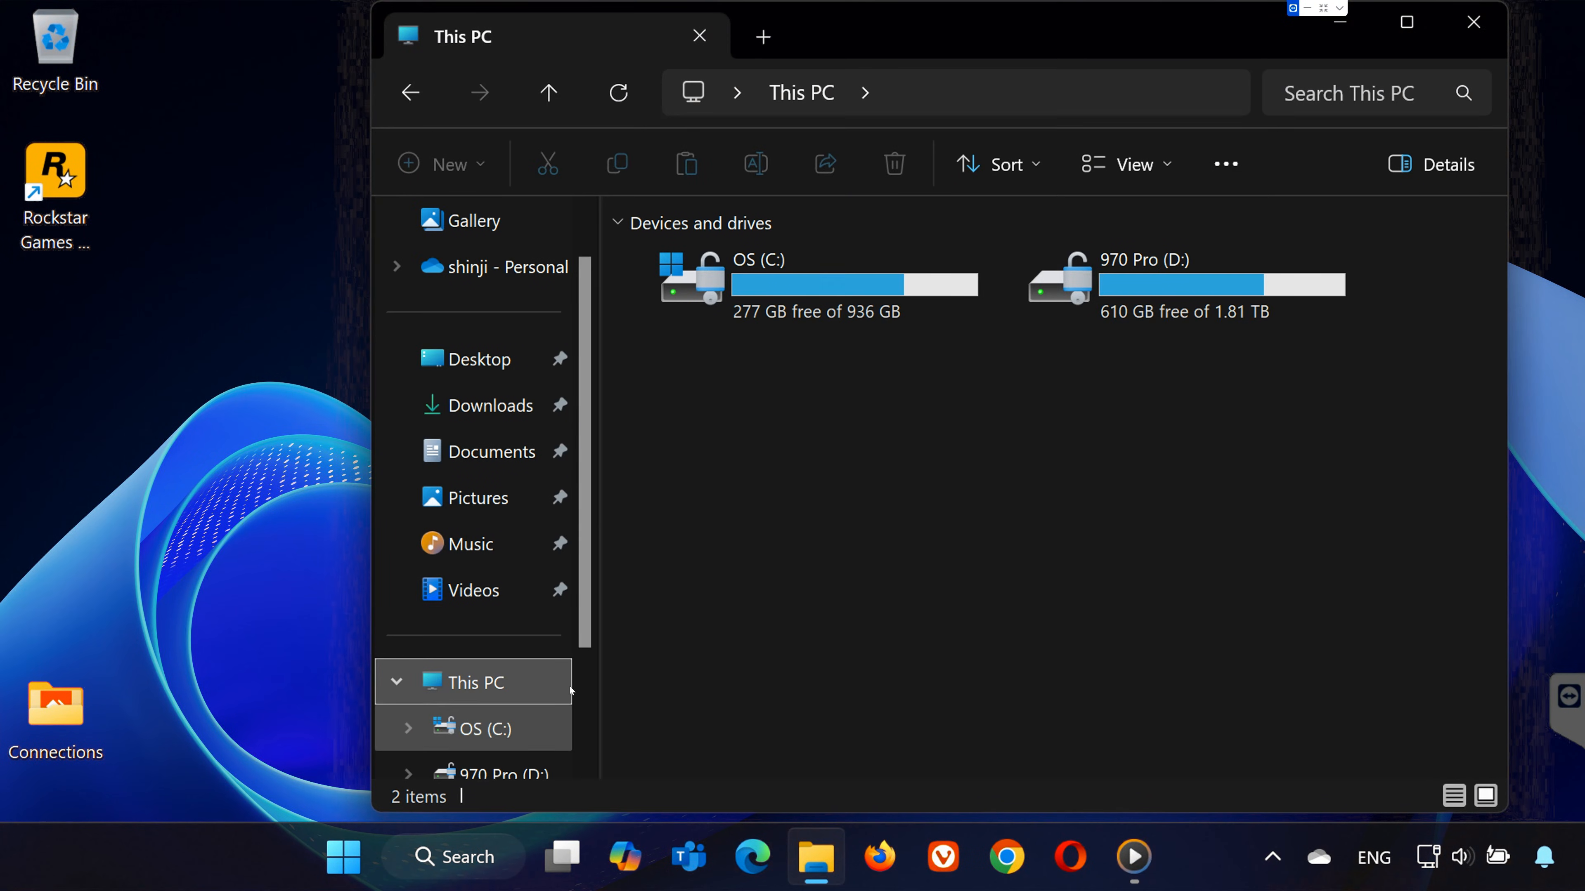
Step: Browse to Program Files (x86) on C: and bring up the Rockstar Games folder's rename actions
left_click(485, 728)
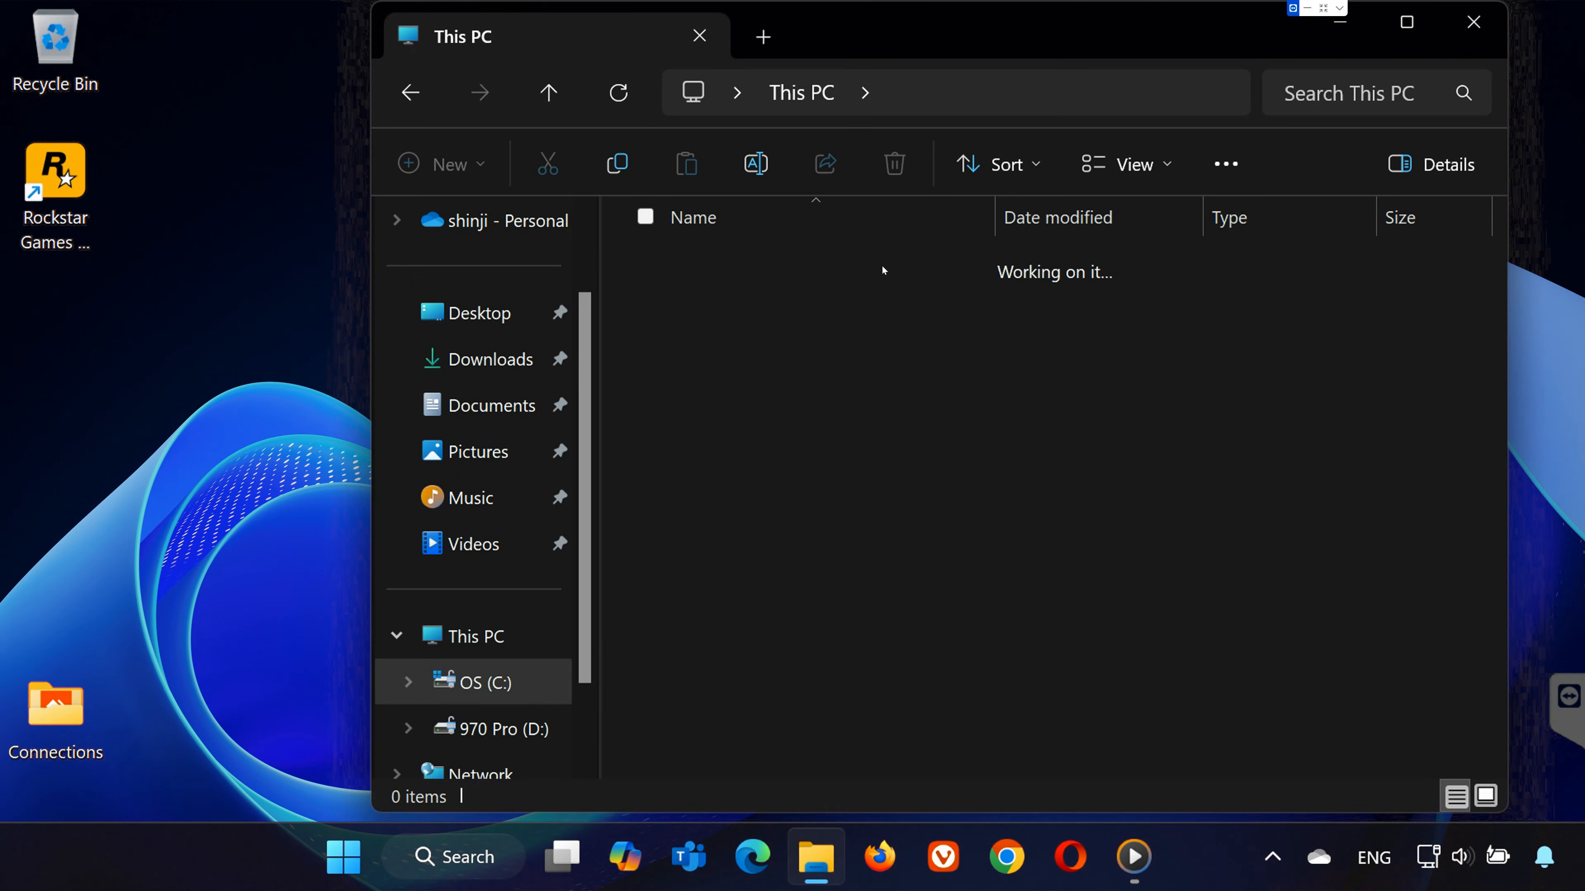
left_click(483, 683)
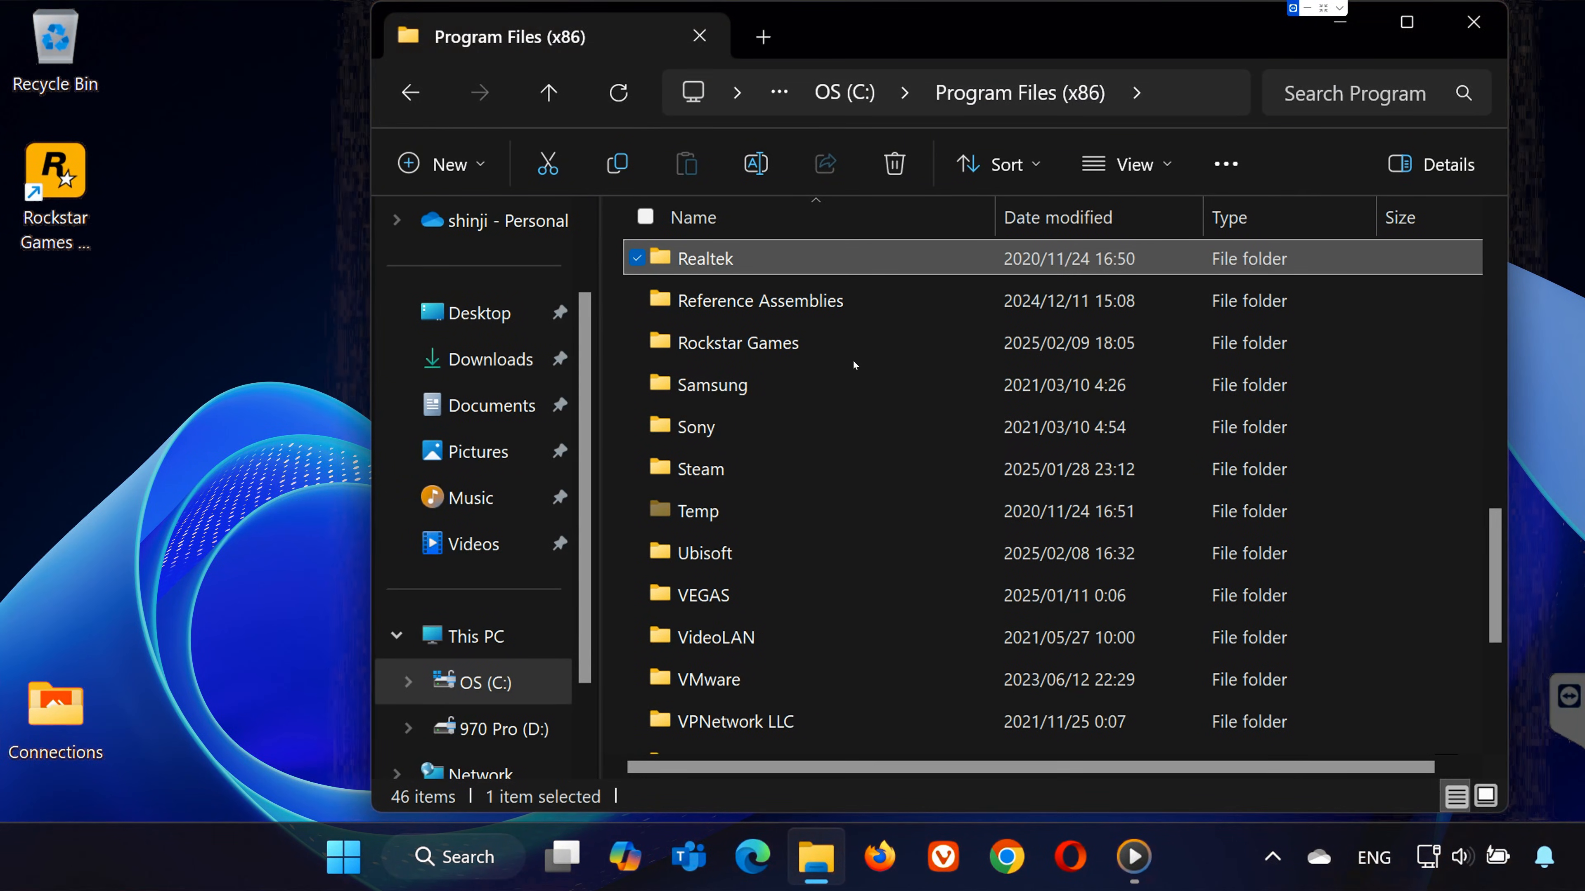
right_click(738, 343)
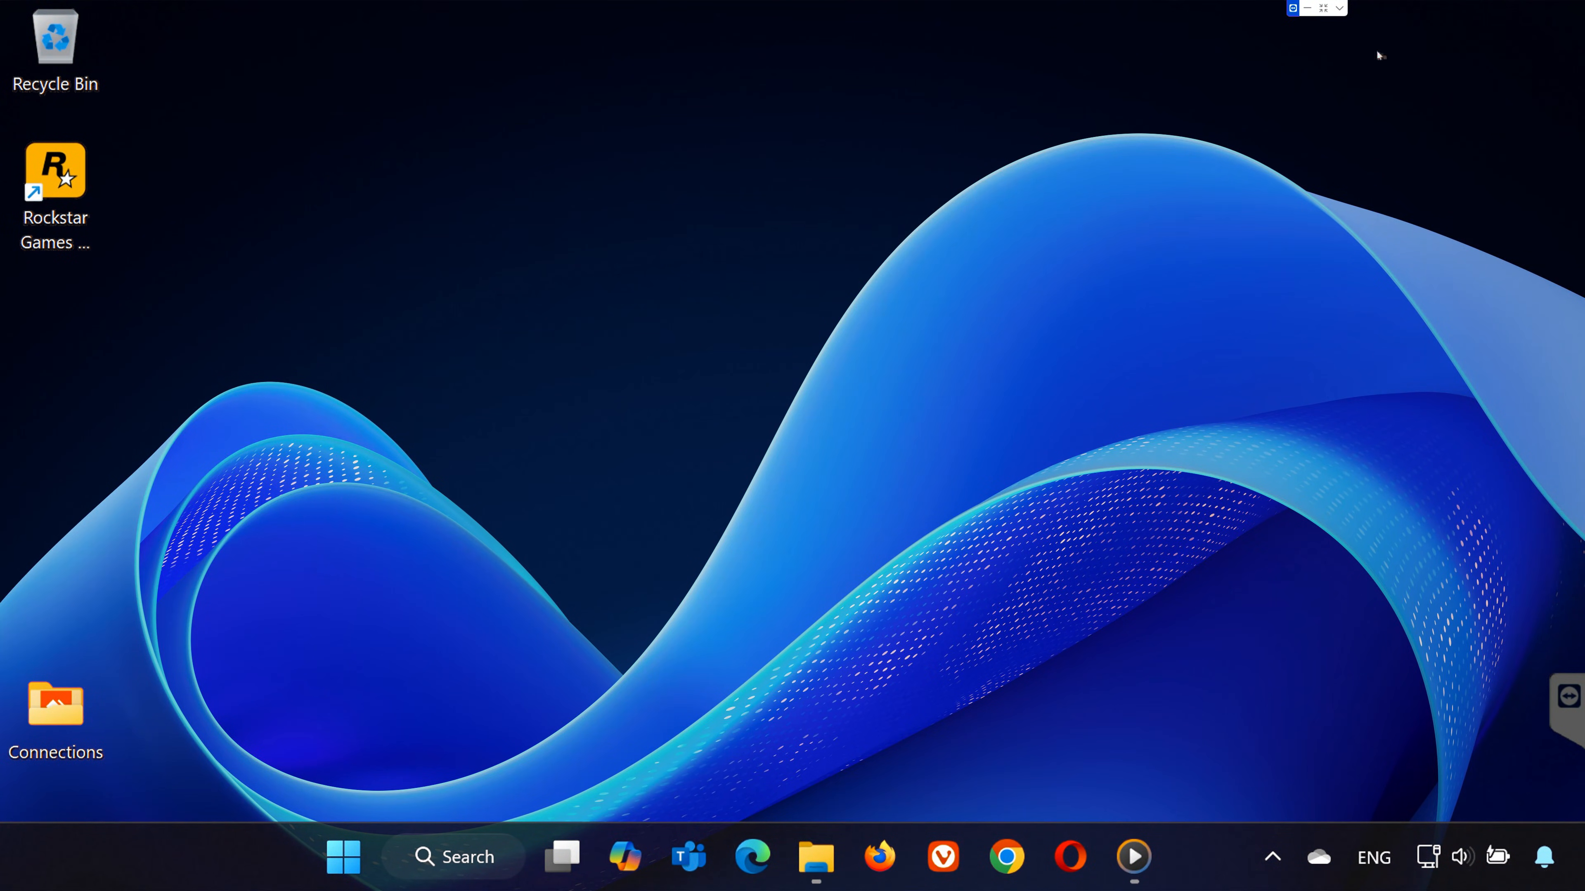
Step: Run the Rockstar Games Launcher shortcut as administrator, approve UAC, and let it connect to services
right_click(55, 170)
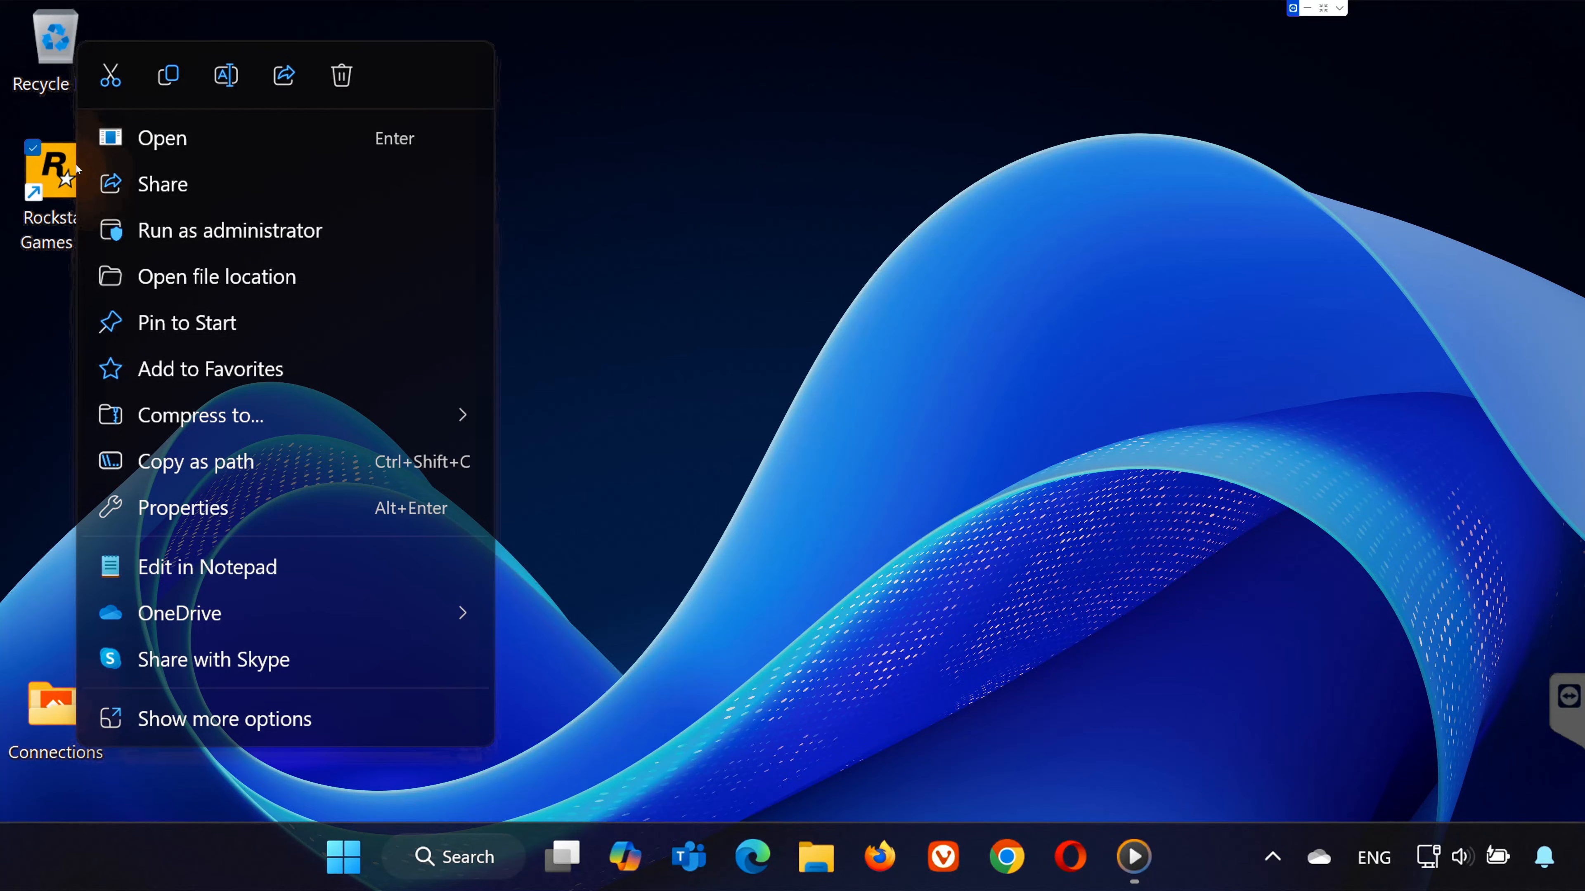
left_click(231, 230)
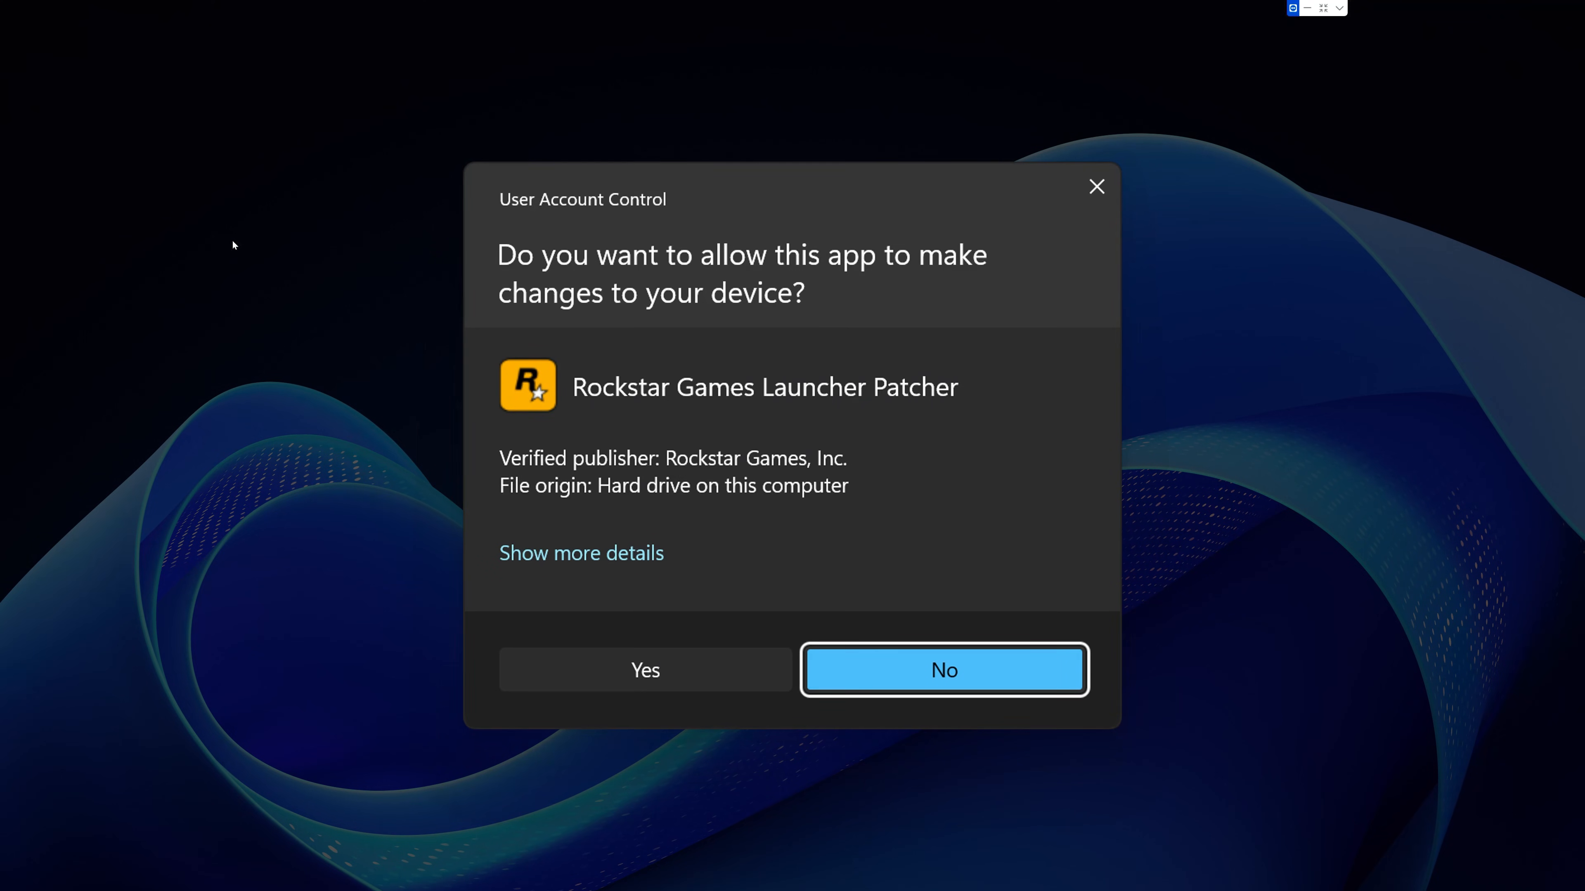
left_click(942, 670)
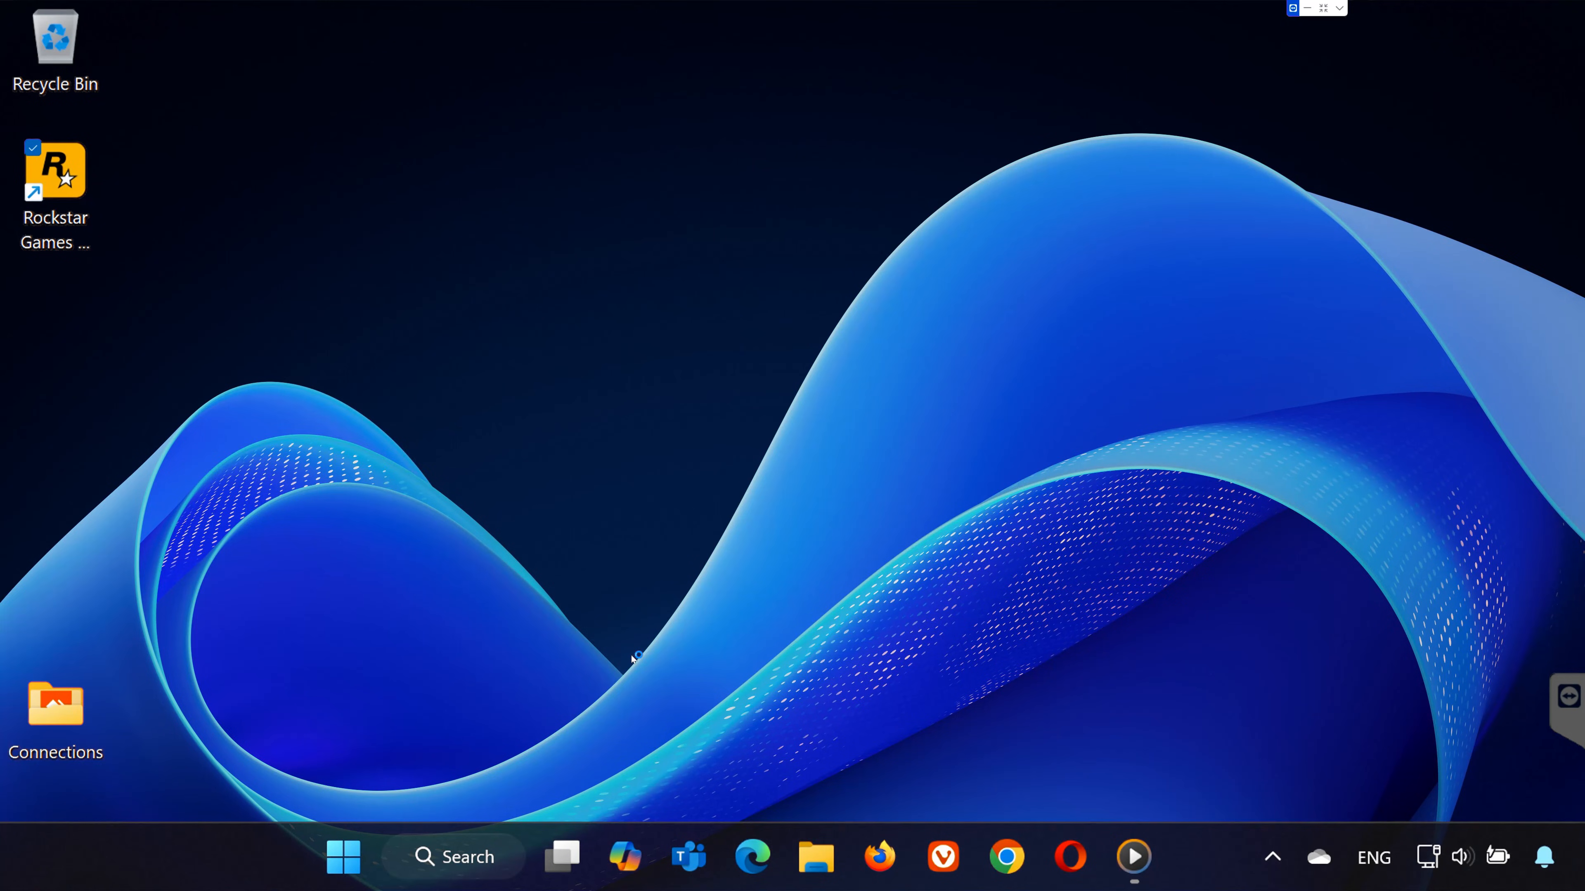
double_click(55, 171)
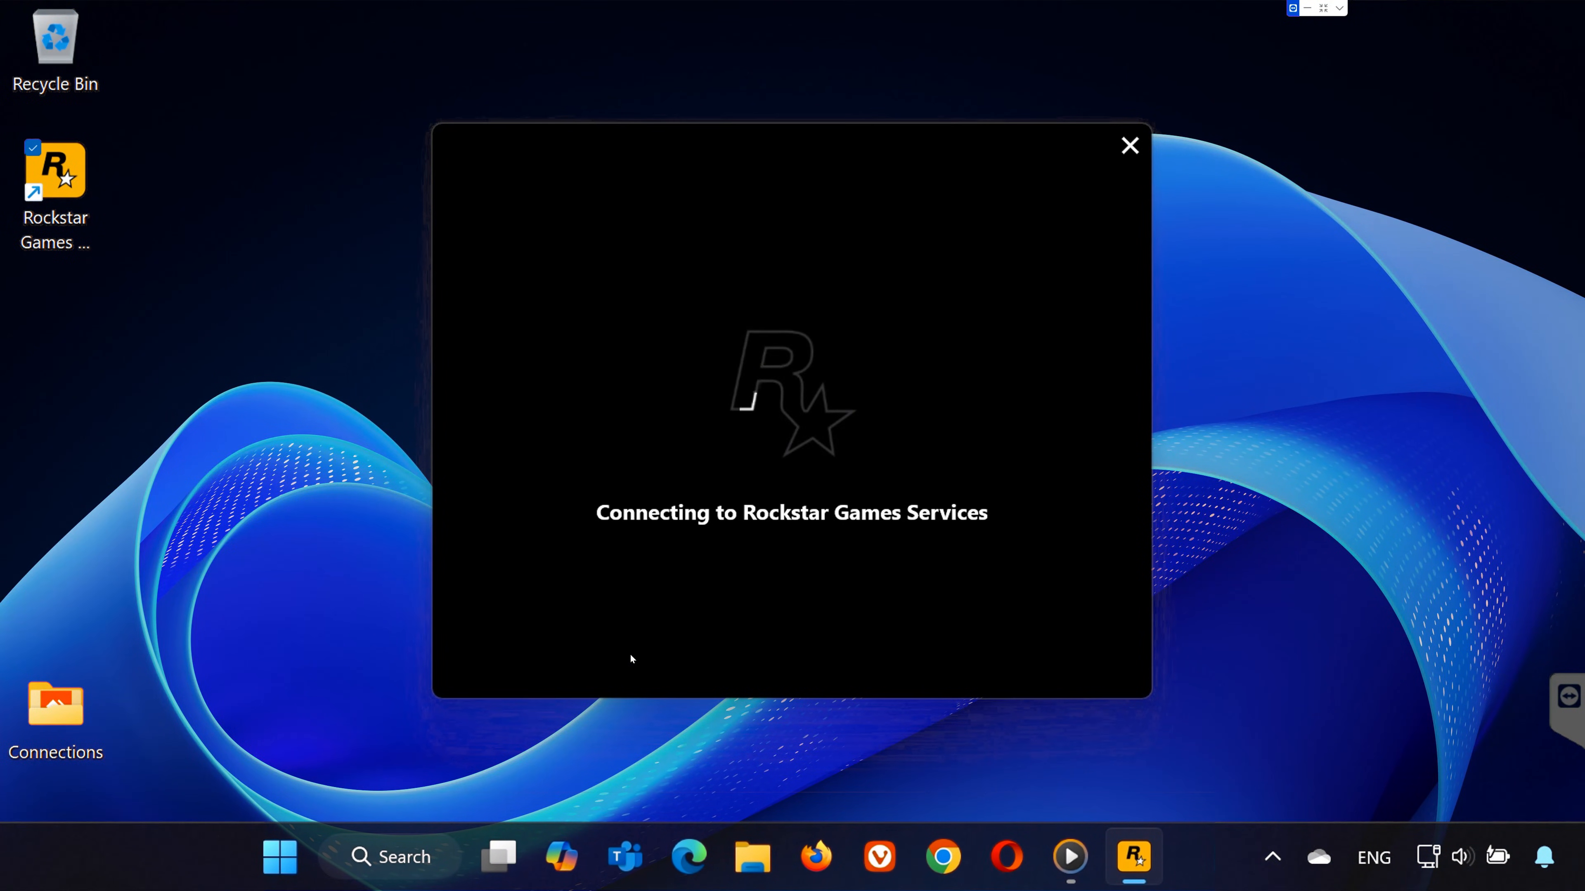
left_click(1129, 146)
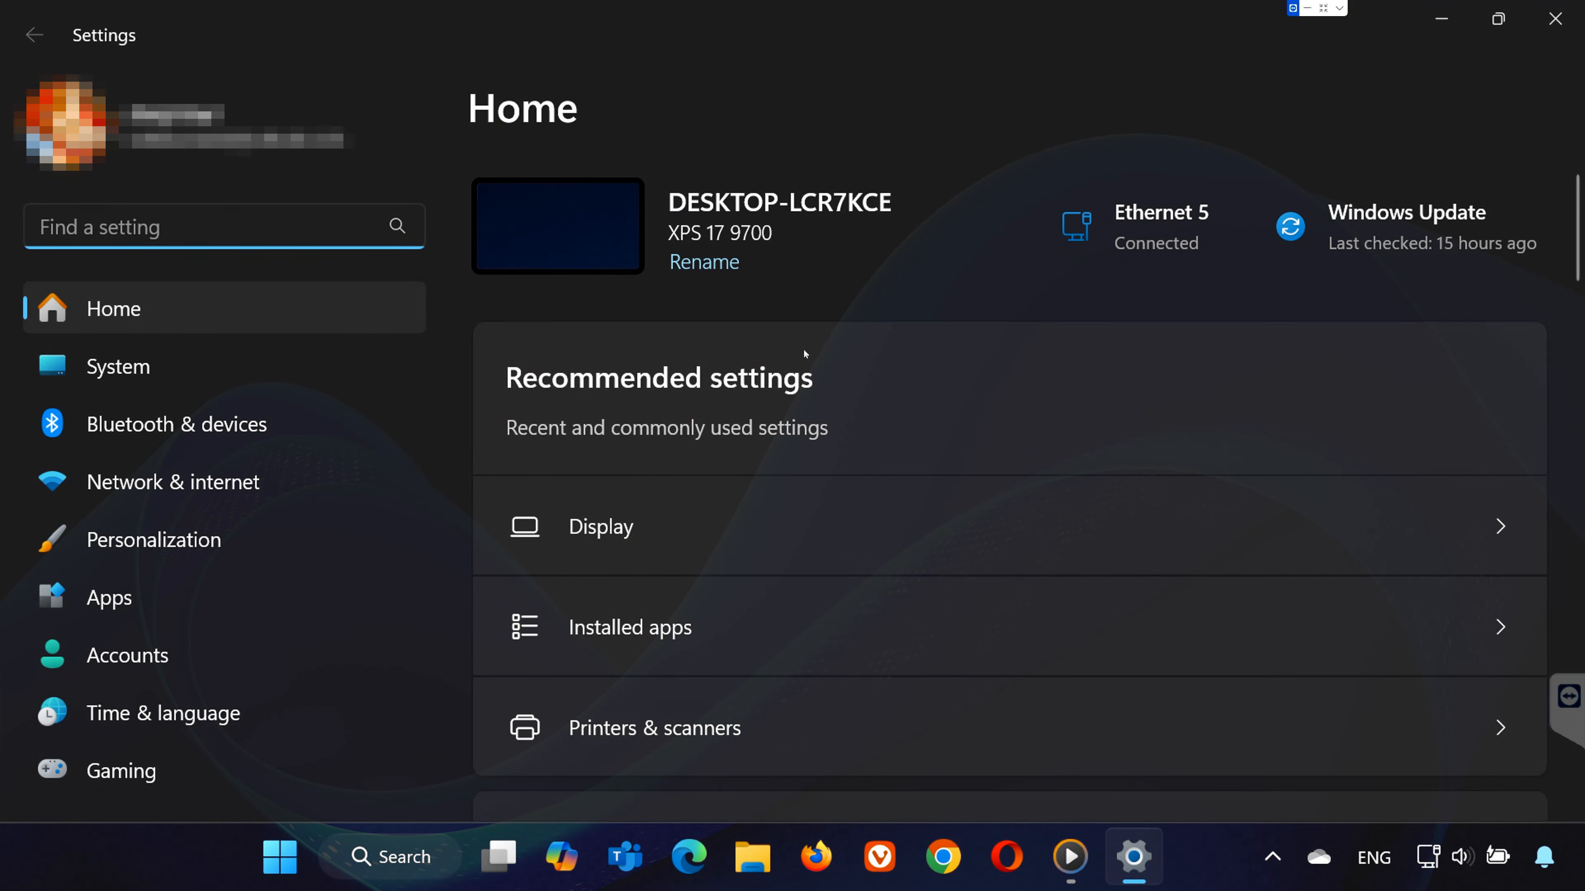
Step: Find Microsoft OneDrive in Installed apps and bring up its uninstall option
left_click(108, 596)
type("on")
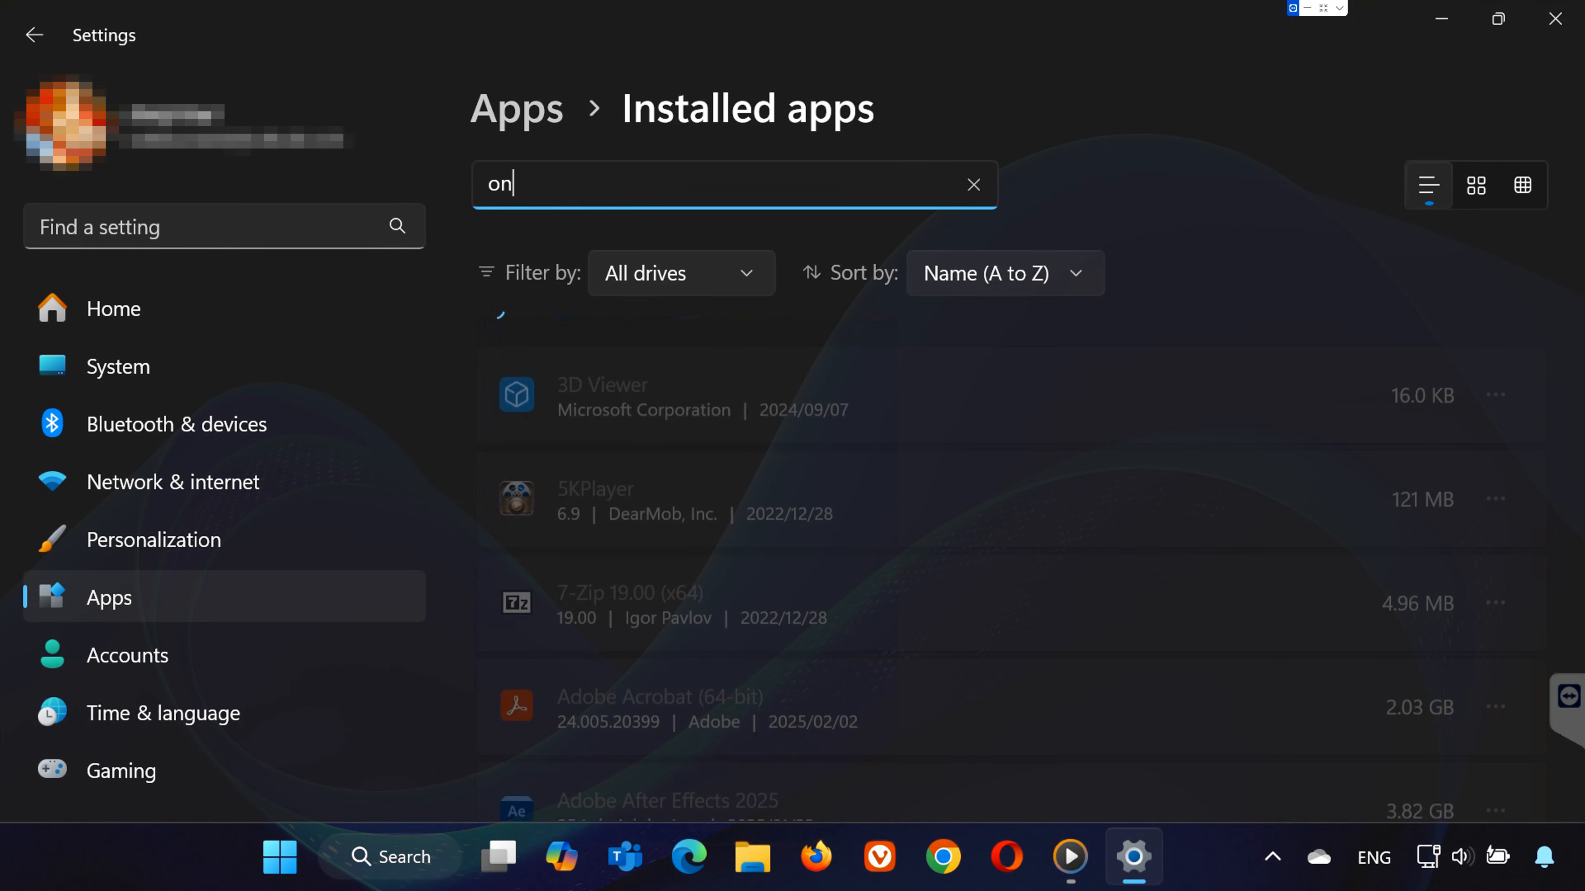
type("d")
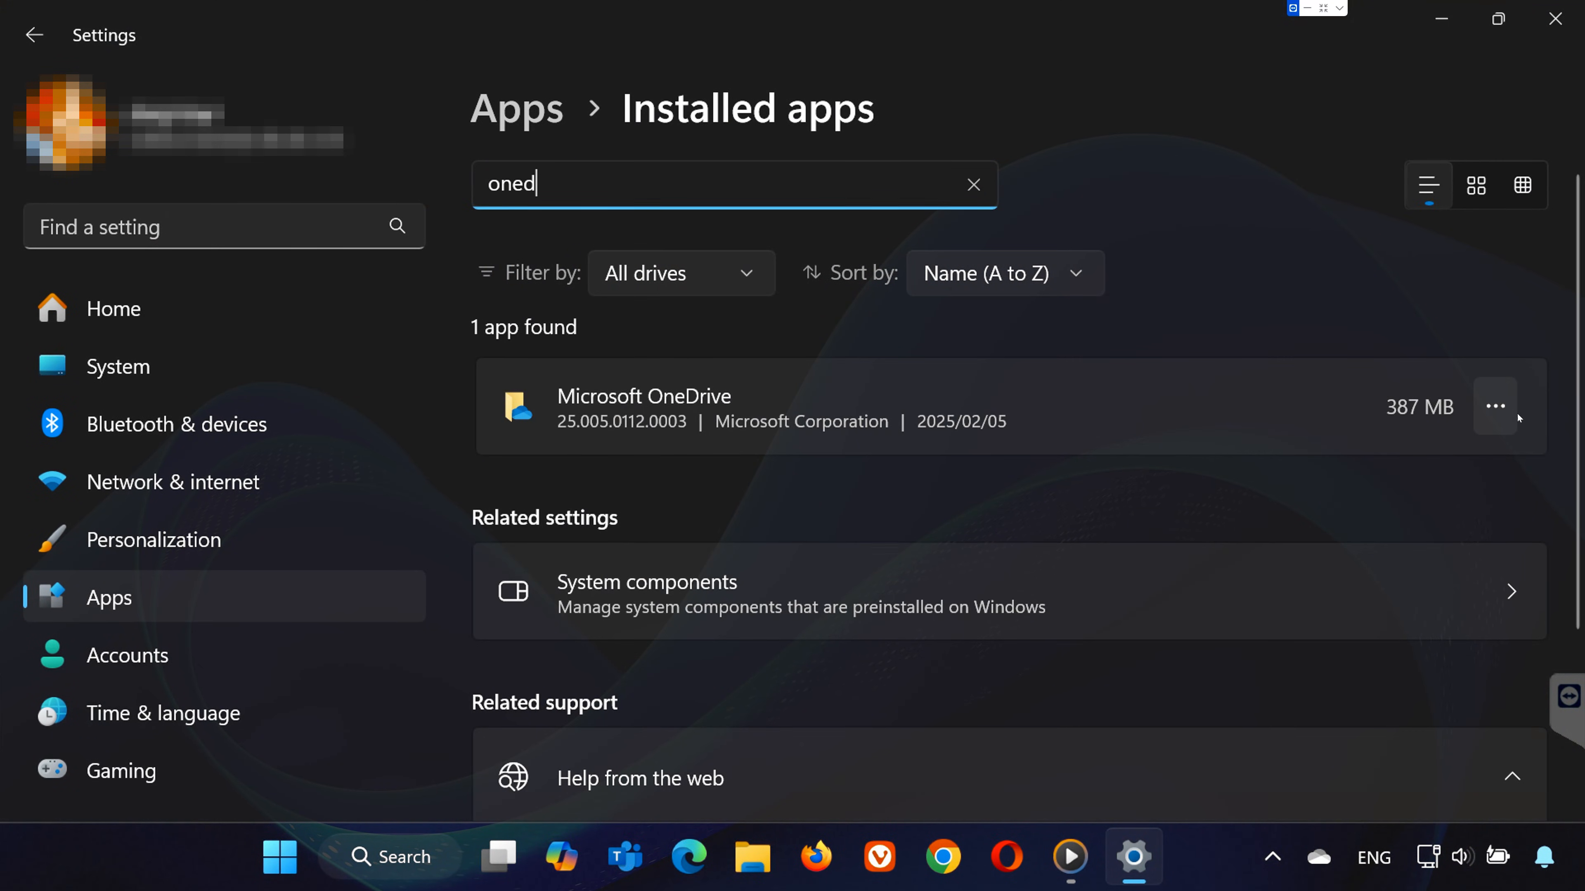
left_click(1495, 406)
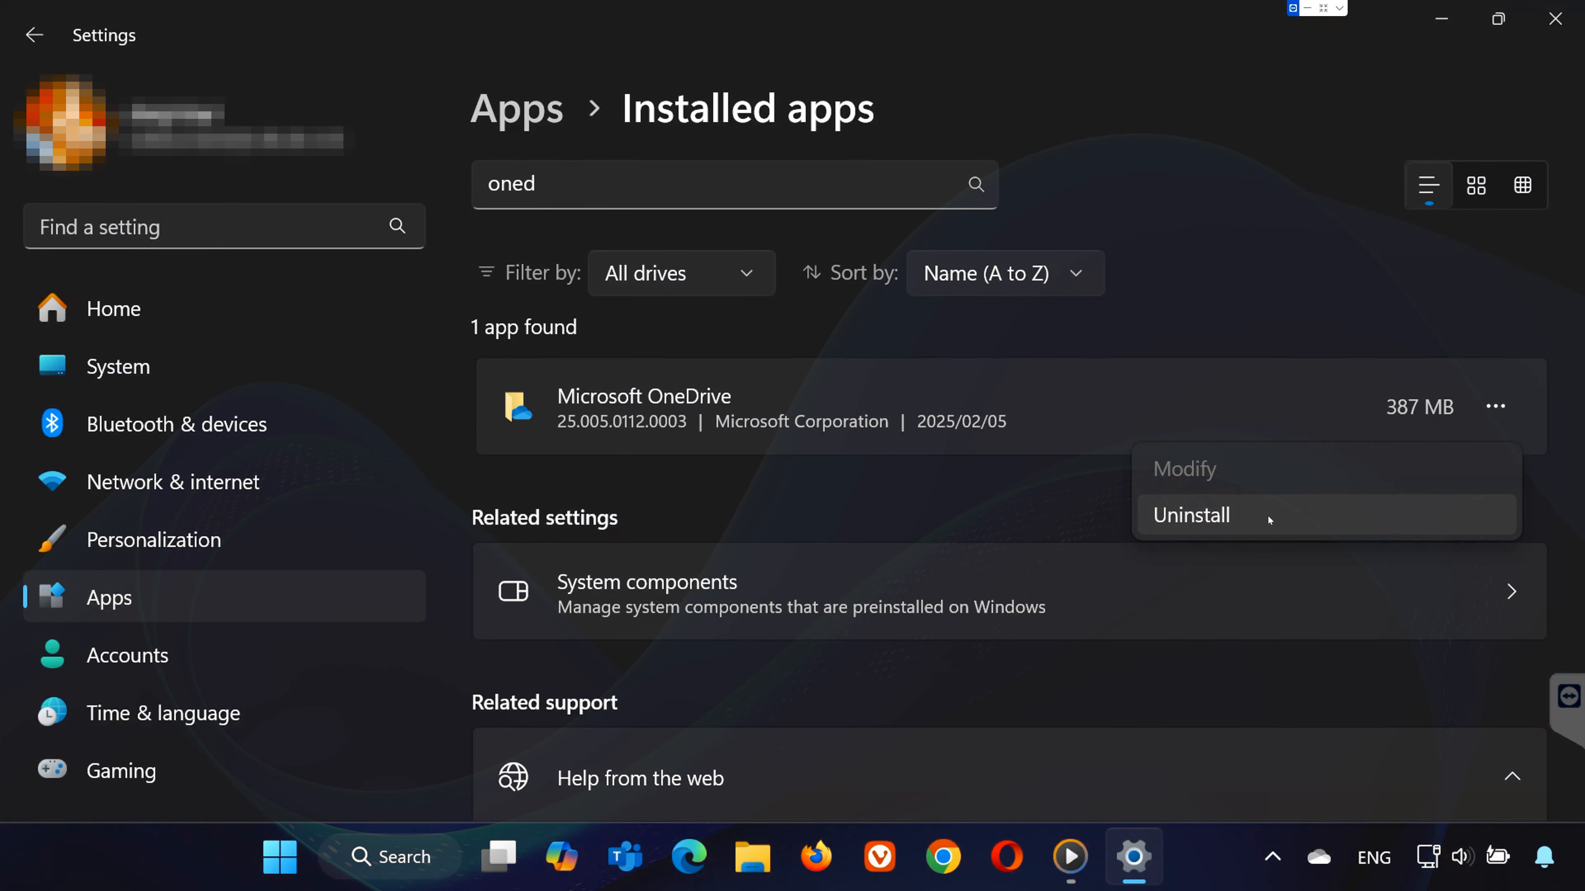
mouse_move(1286, 429)
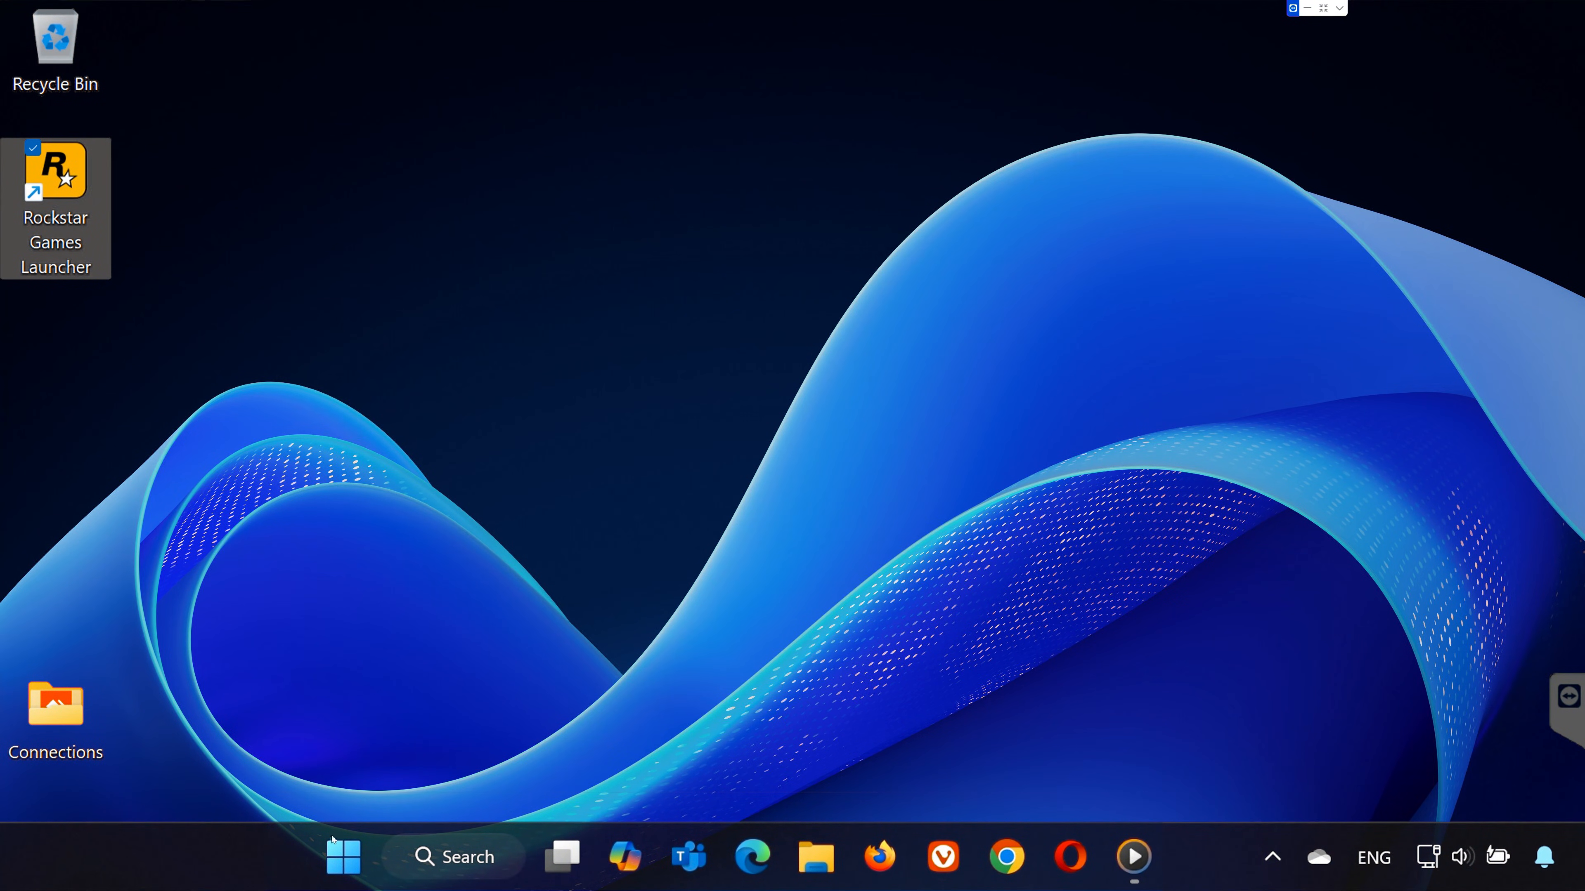
Step: Search automatically for a newer NVIDIA GeForce RTX 2060 driver in Device Manager; best driver already installed
left_click(343, 857)
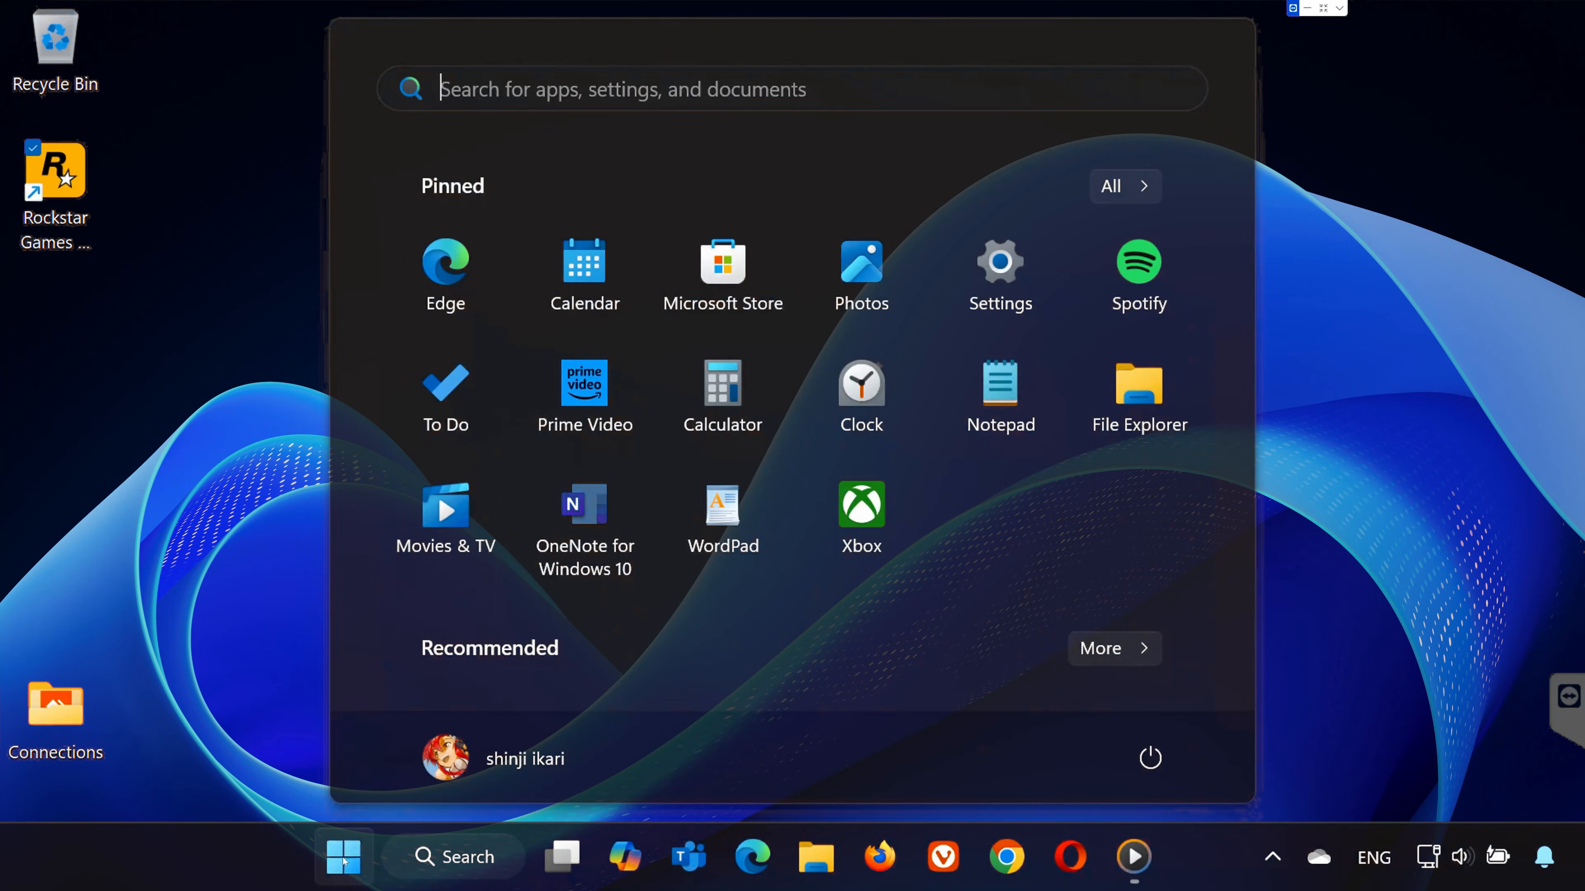
type("device Manager")
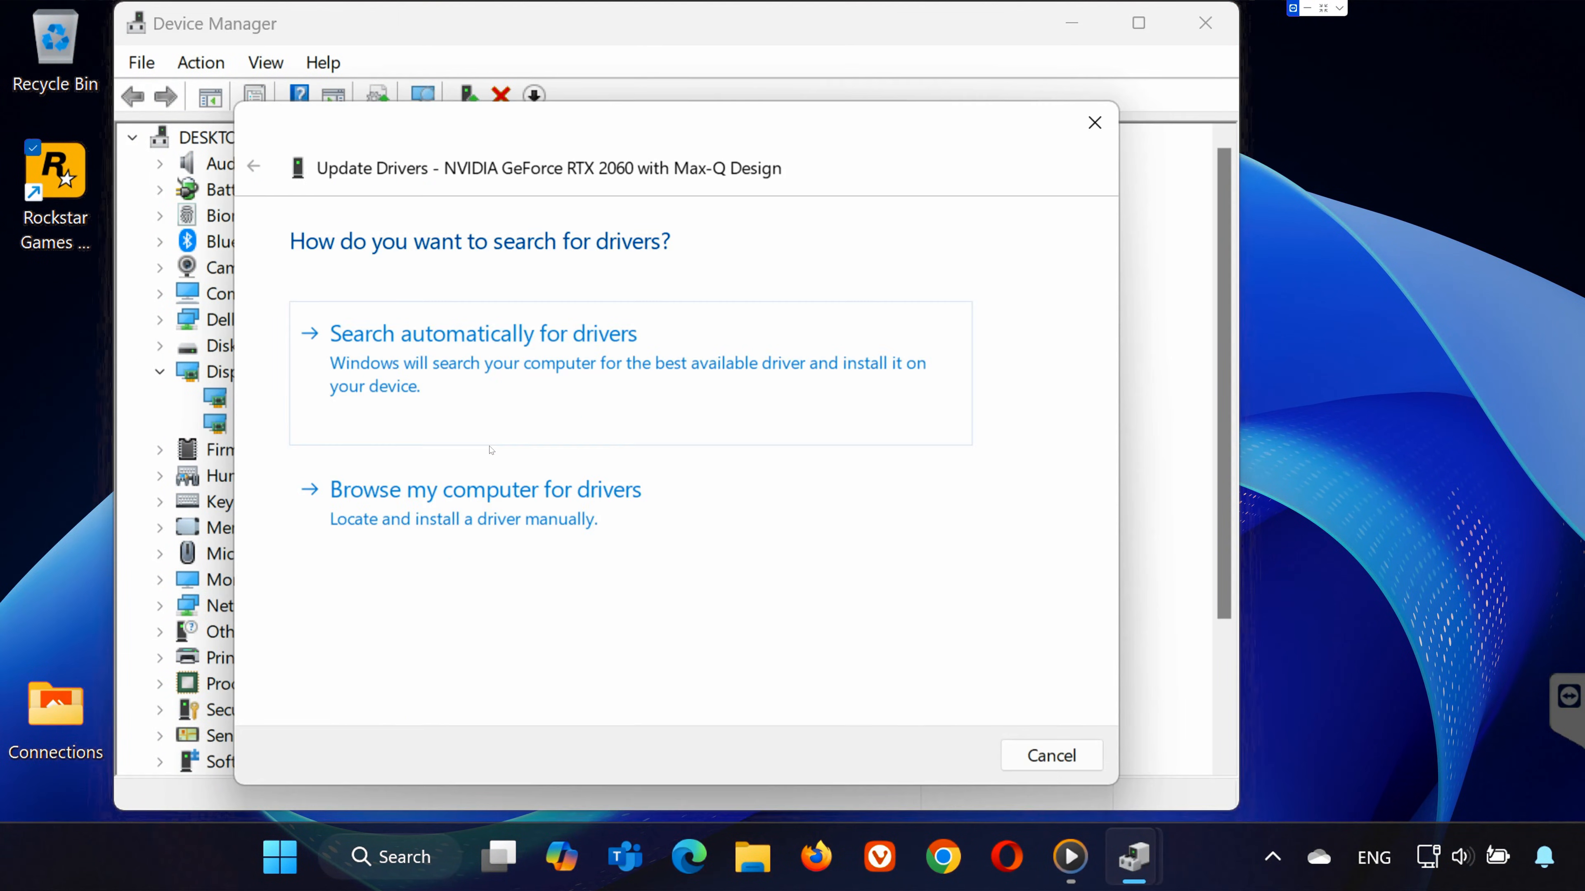
left_click(482, 334)
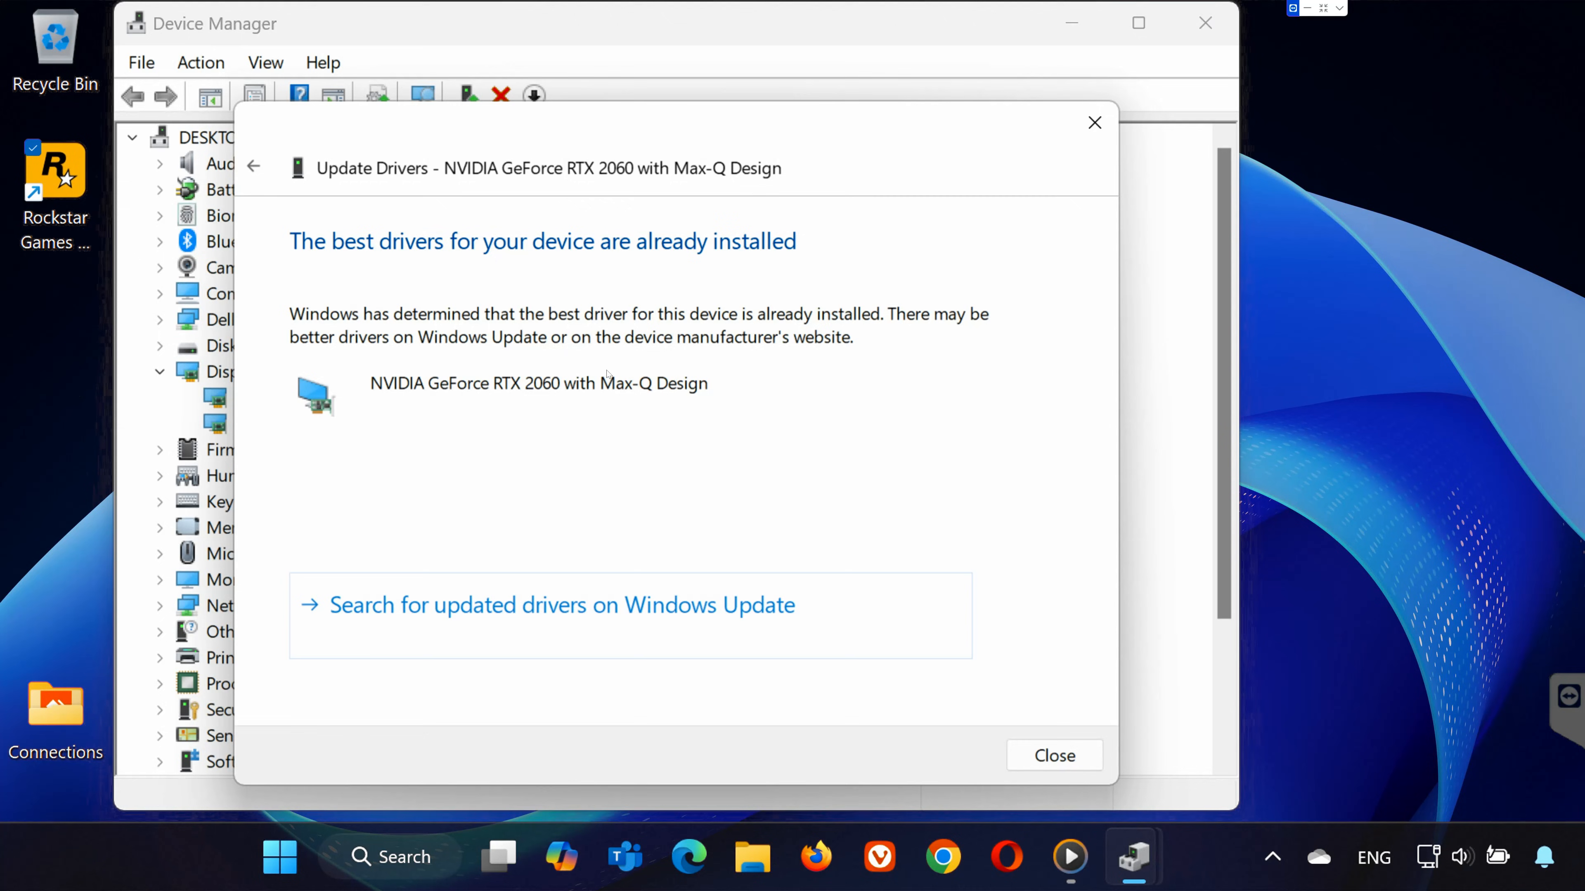
left_click(1053, 756)
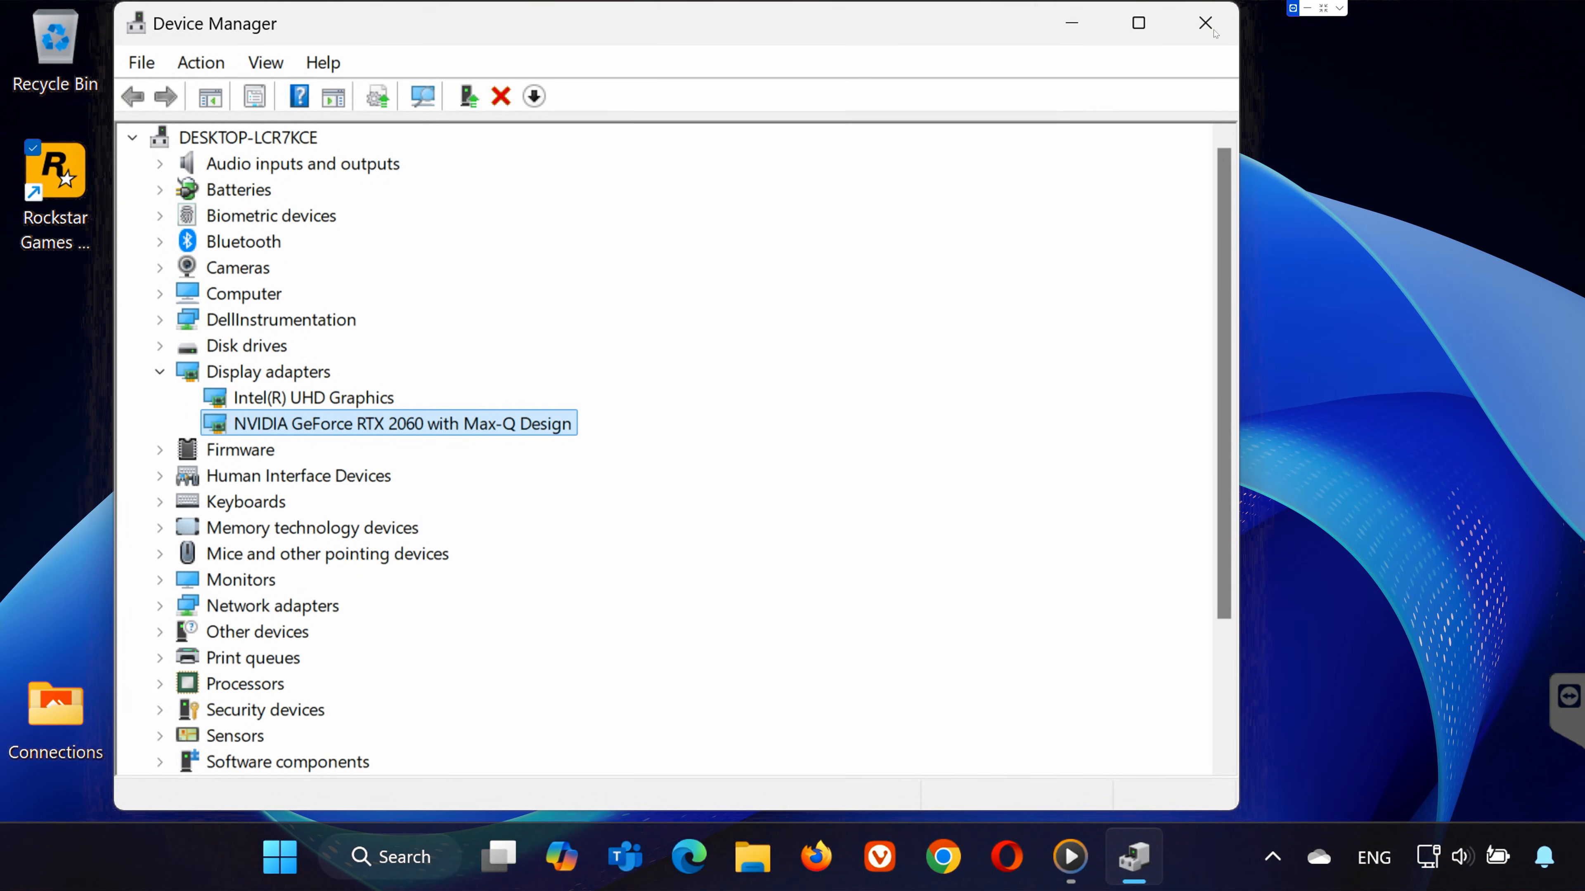
Step: Bring up the Start menu power options to restart the computer
left_click(279, 857)
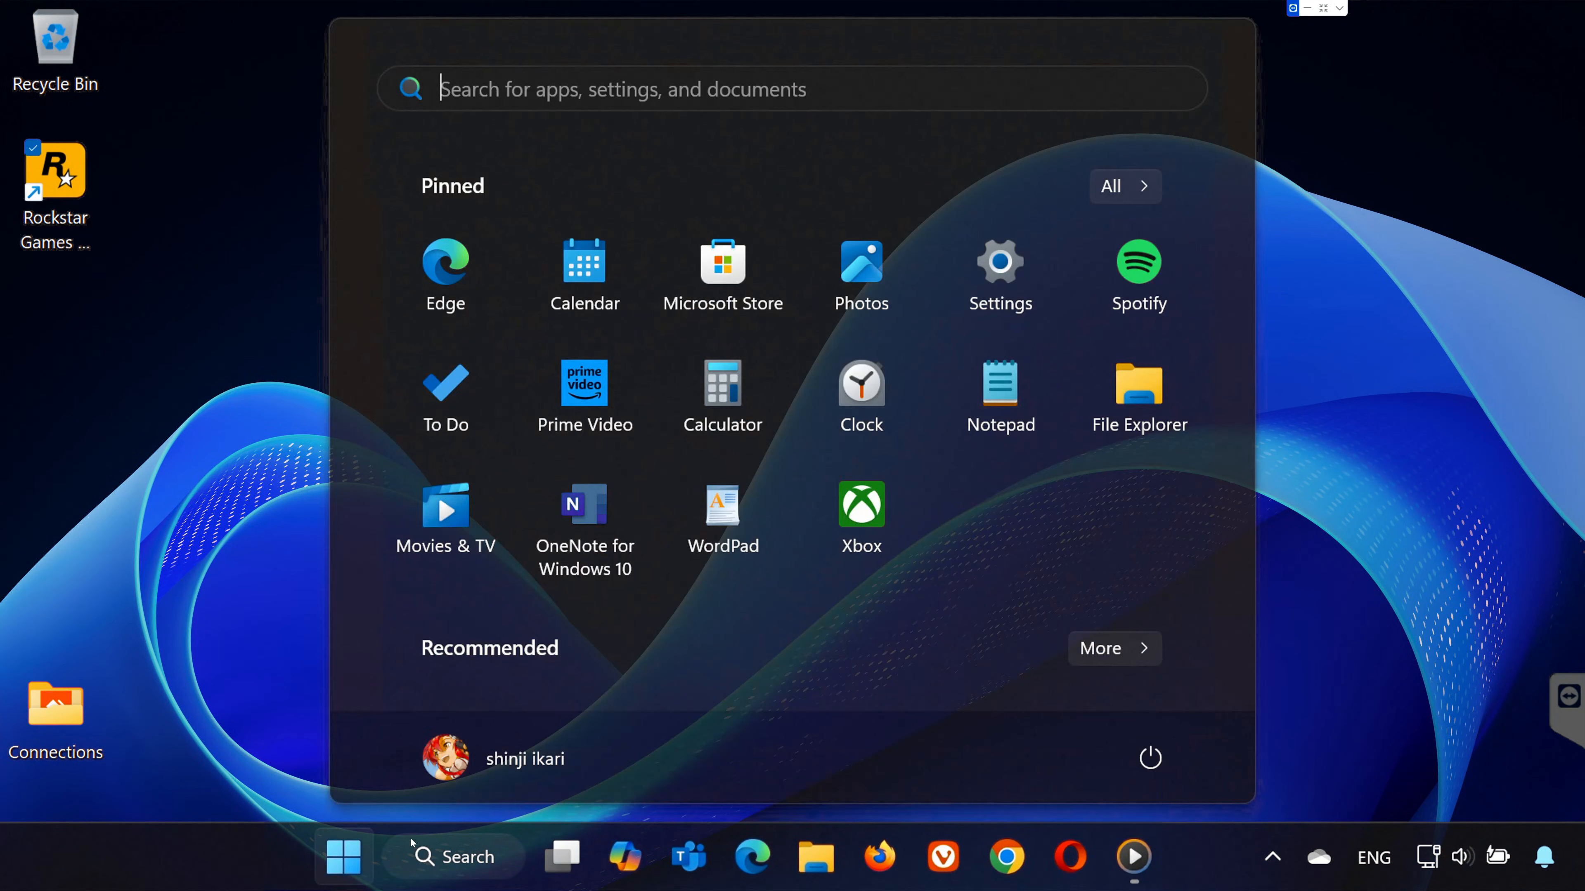
left_click(1149, 758)
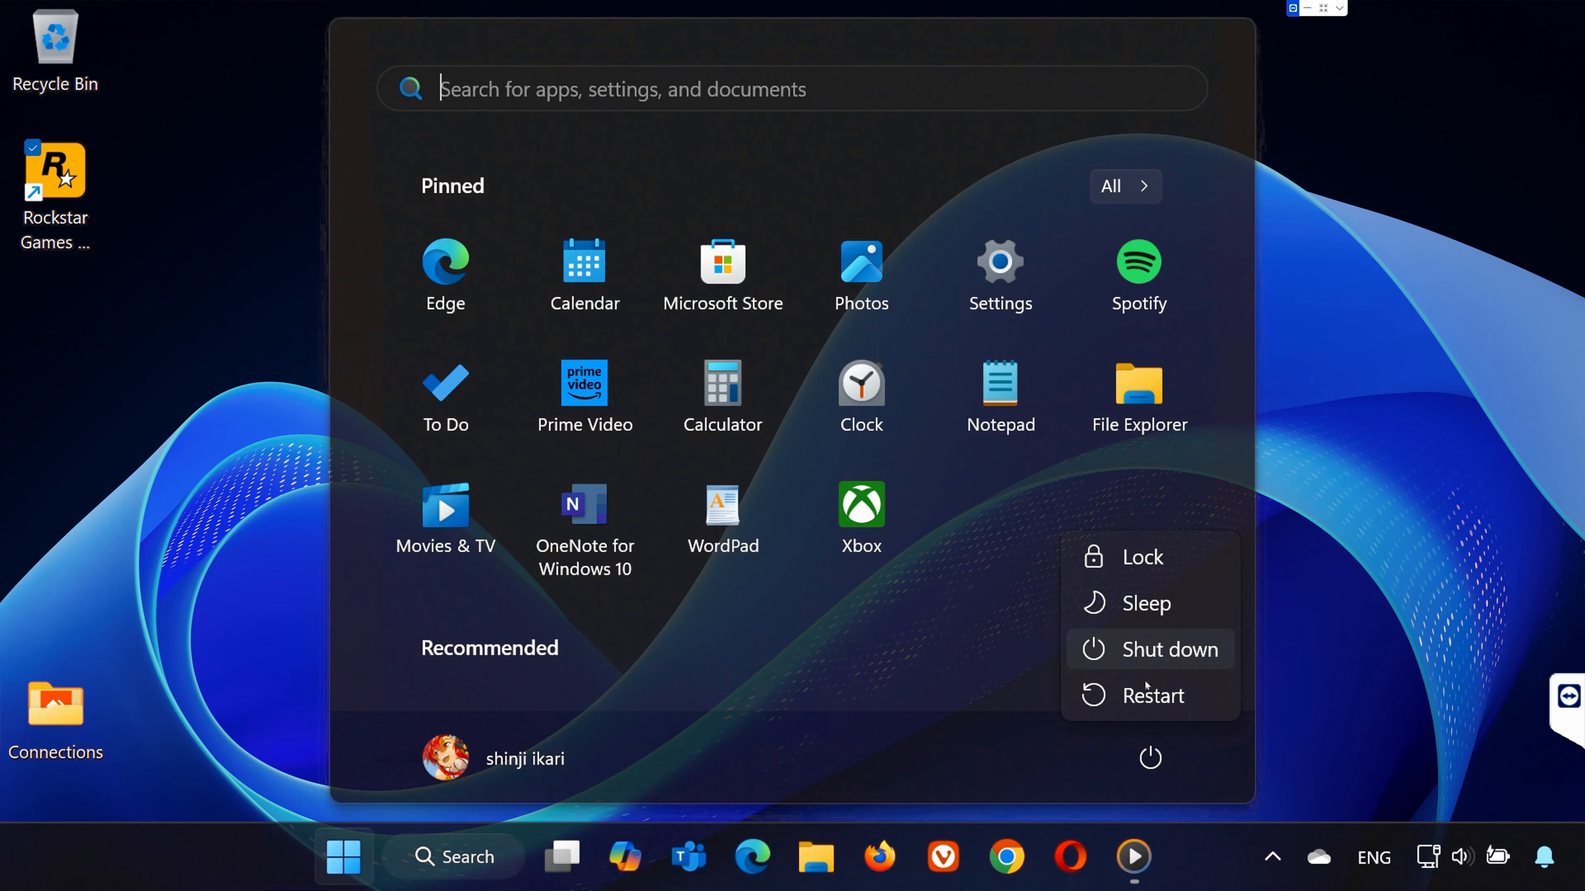